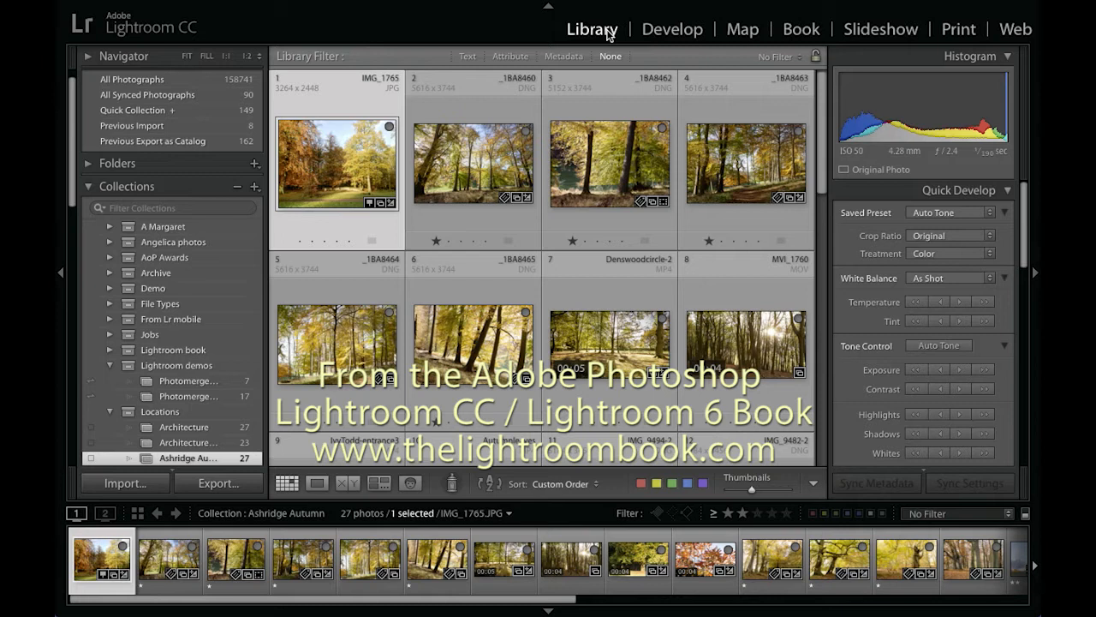
pyautogui.moveTo(488, 165)
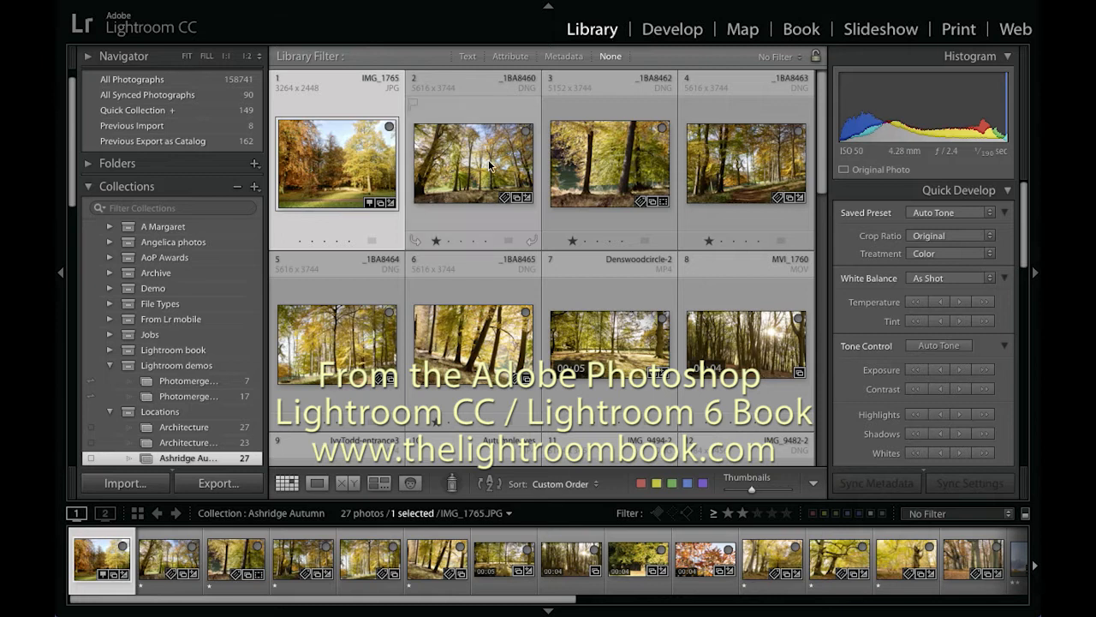
pyautogui.moveTo(474, 165)
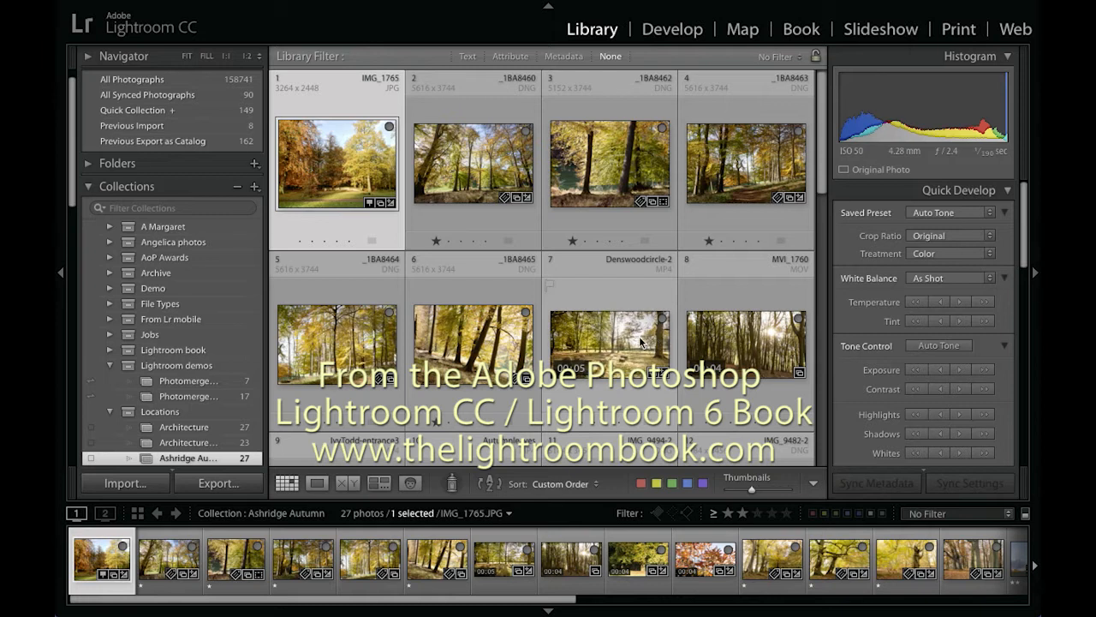
# Step: Switch from the library to the Slideshow module
pyautogui.scroll(-3)
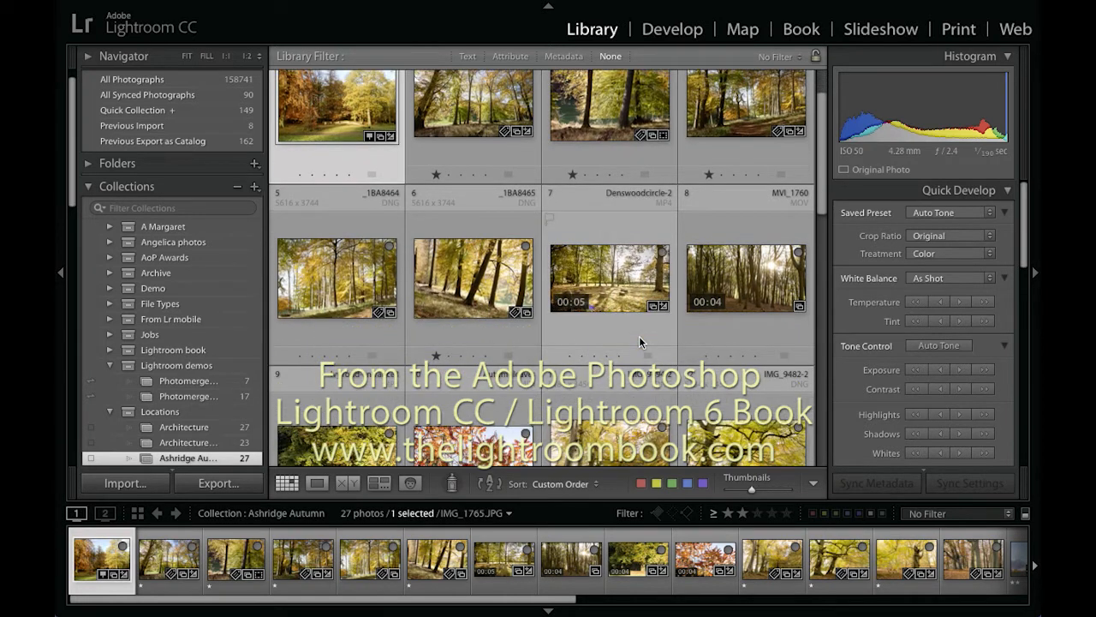
pyautogui.scroll(-3)
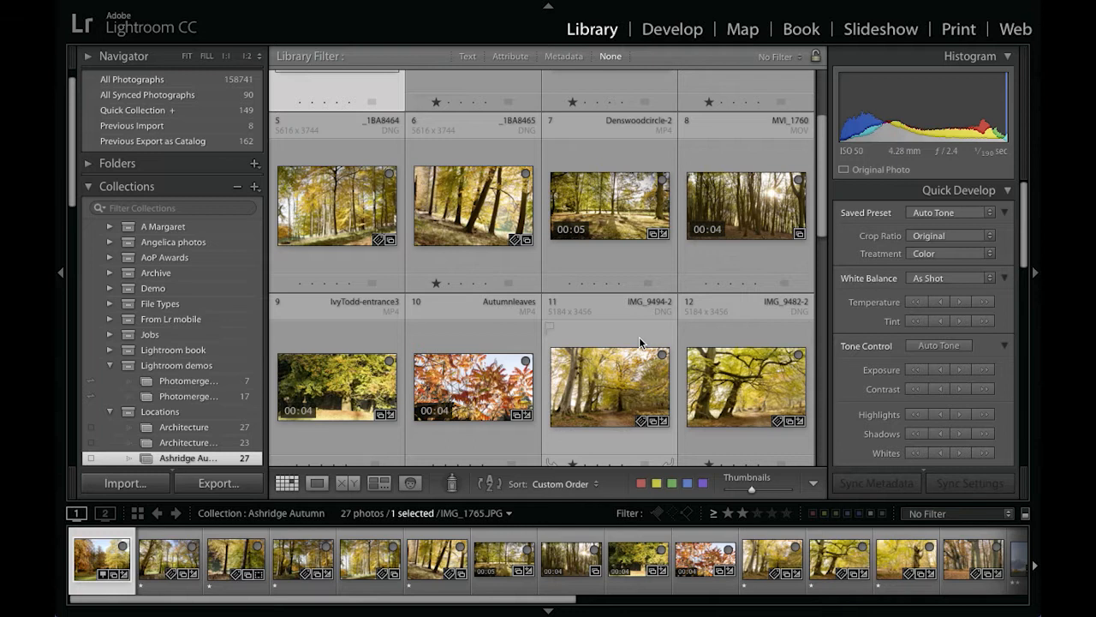
pyautogui.scroll(-3)
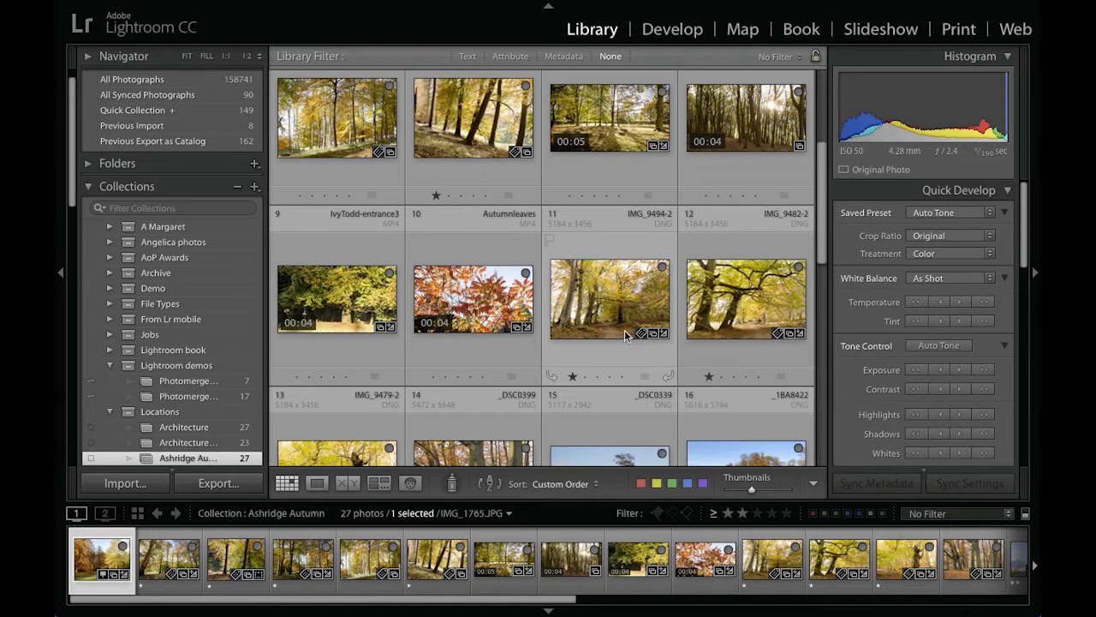
pyautogui.moveTo(608, 354)
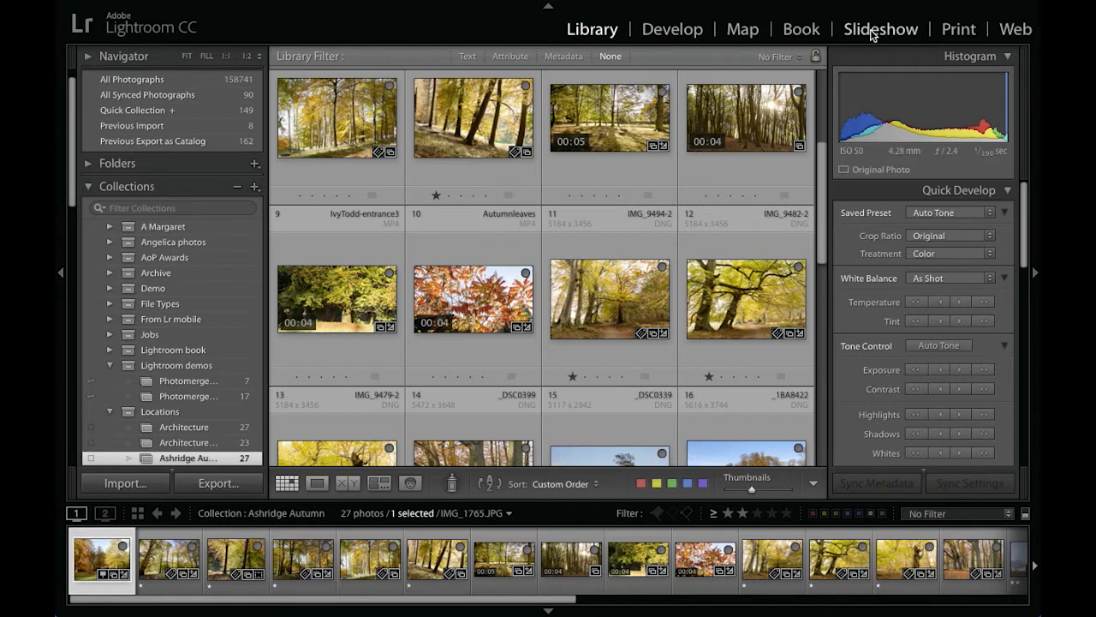
pyautogui.click(881, 28)
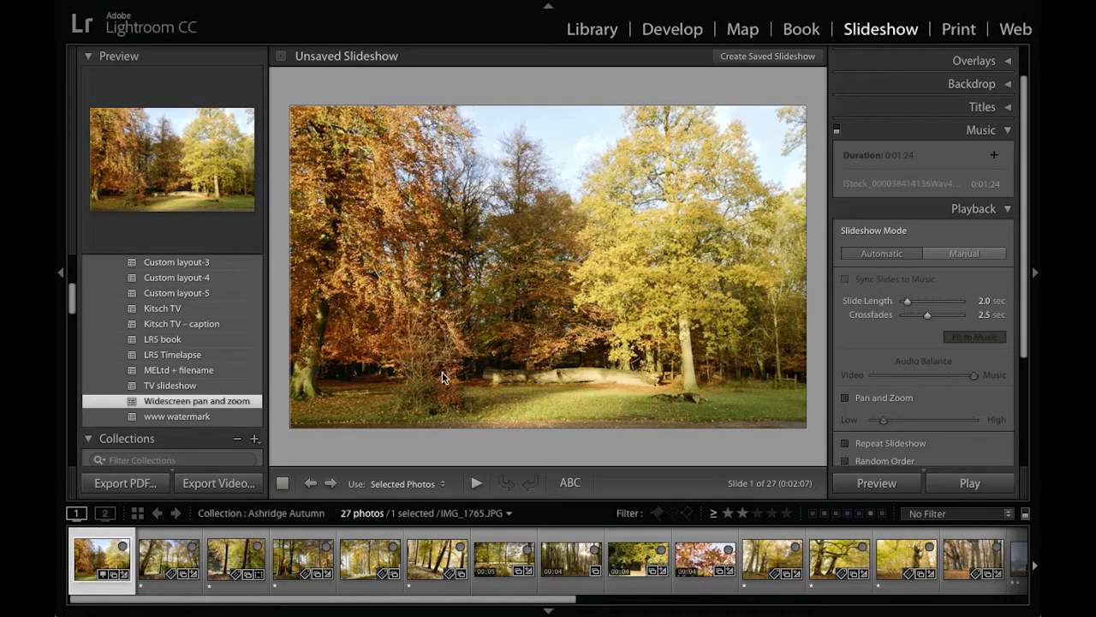
# Step: Select the first six photos and browse the slideshow templates, including Caption and Rating
pyautogui.click(437, 561)
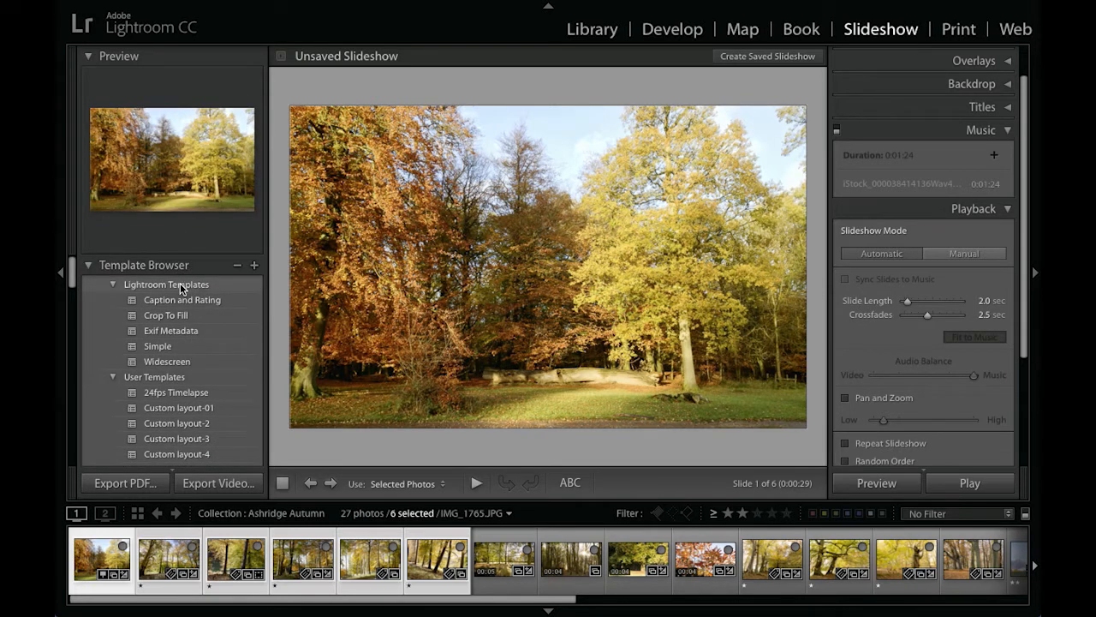
pyautogui.click(183, 300)
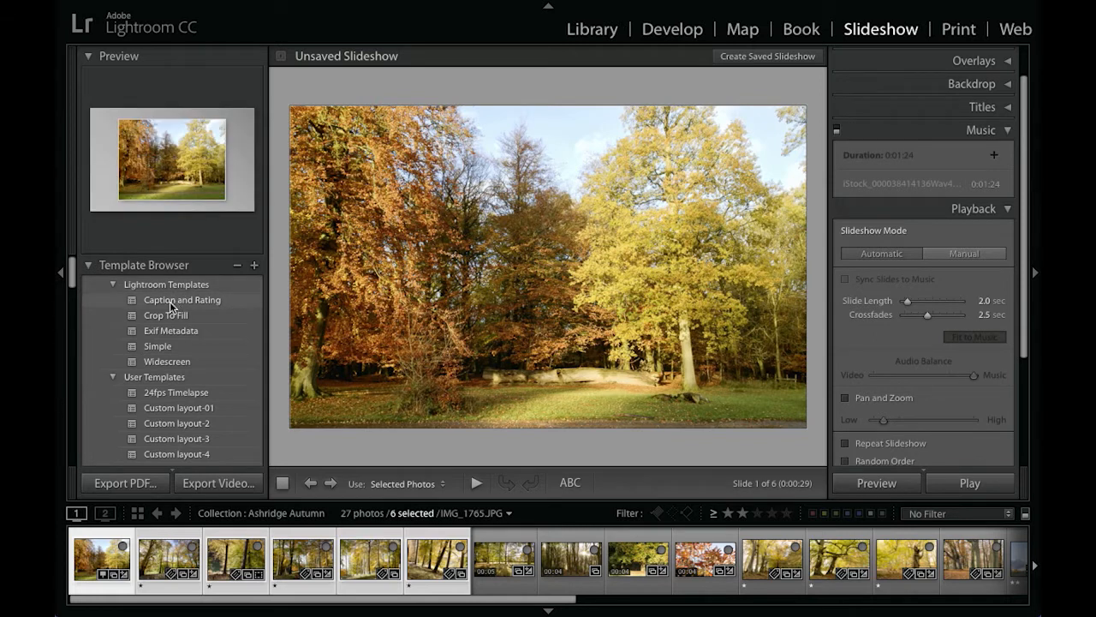
pyautogui.click(165, 315)
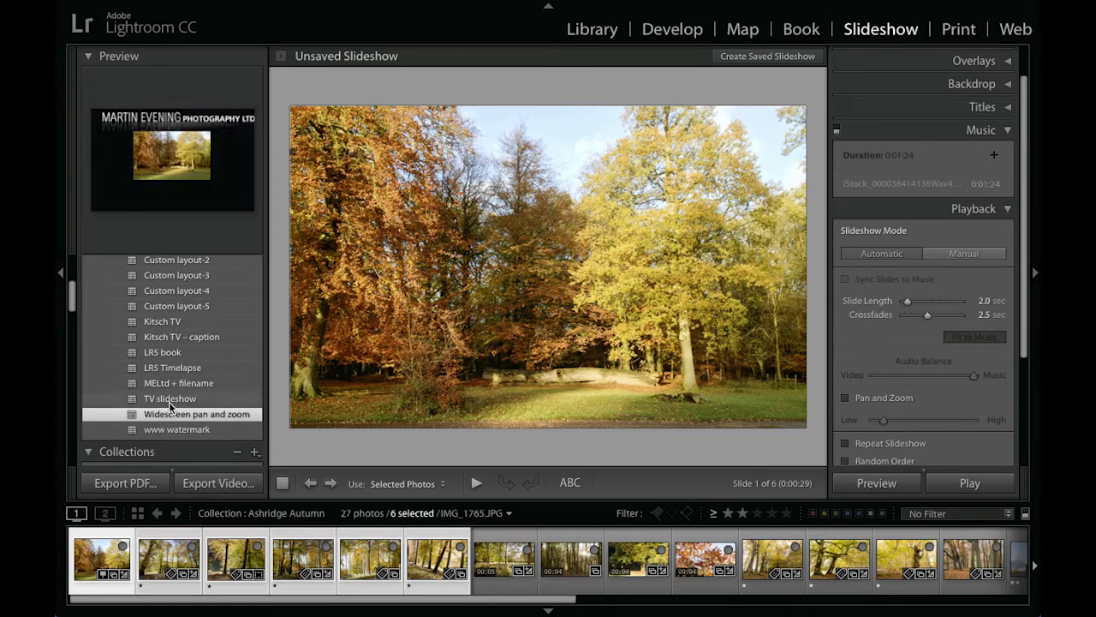
pyautogui.click(197, 414)
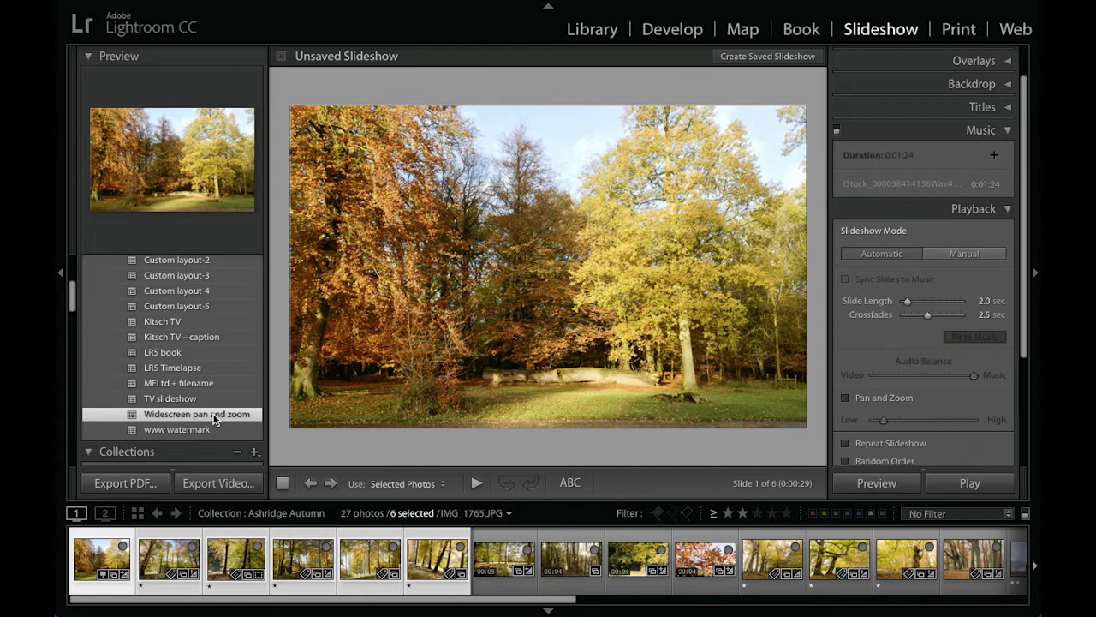
pyautogui.moveTo(608, 345)
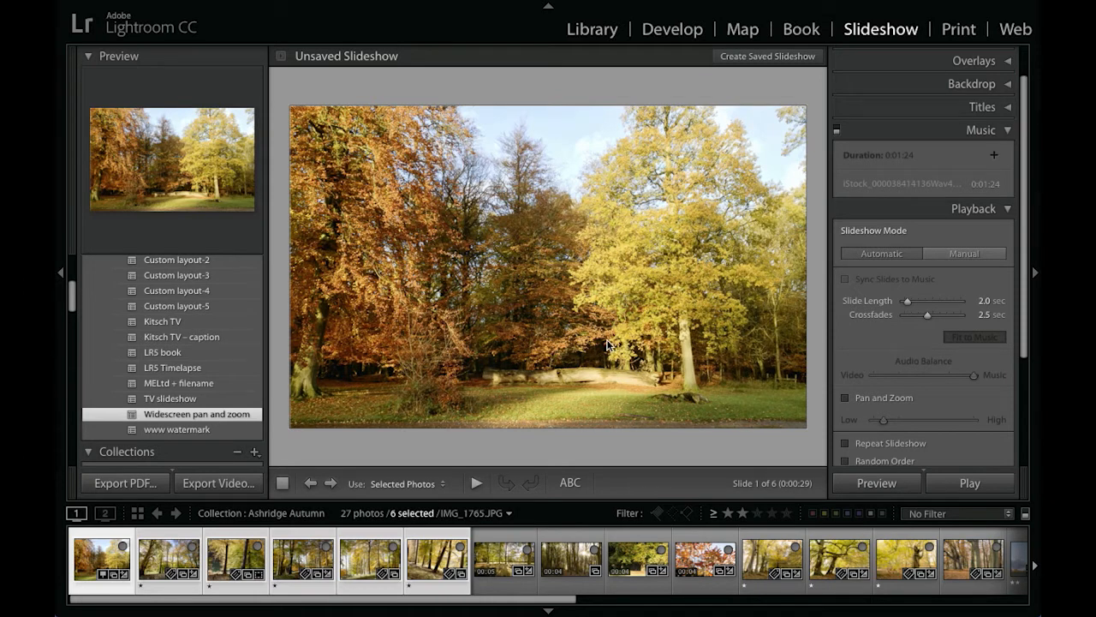
pyautogui.click(437, 561)
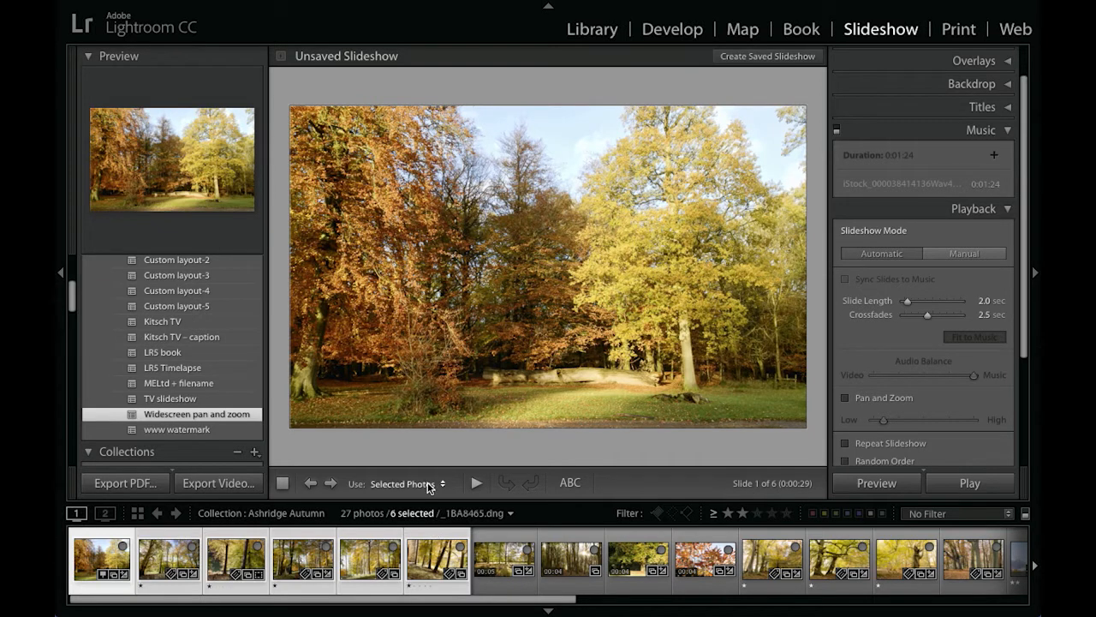
pyautogui.click(403, 483)
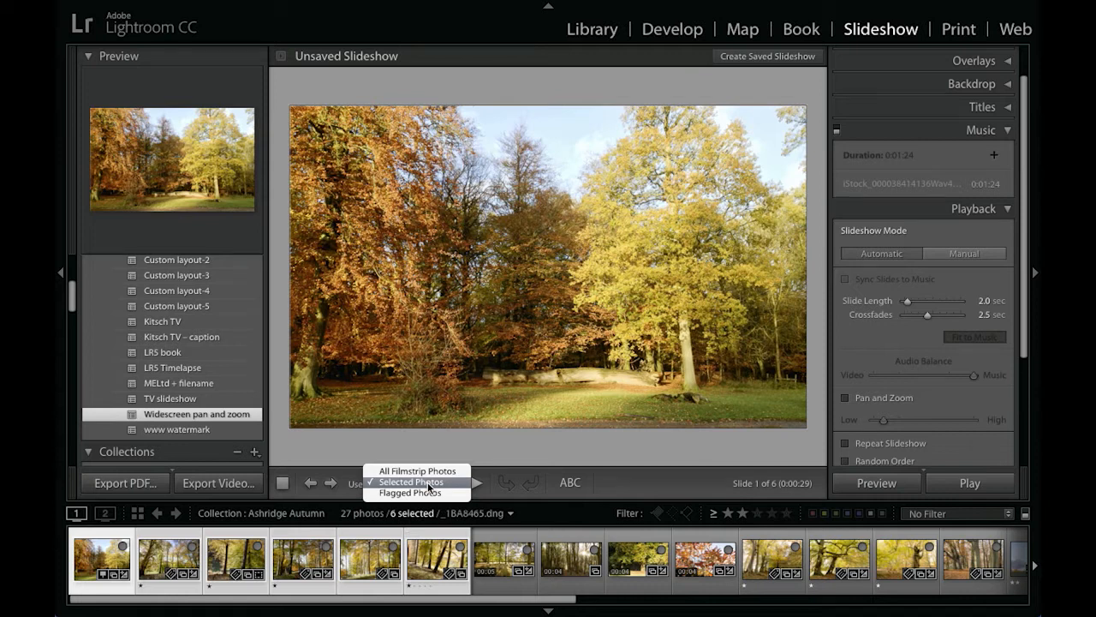
pyautogui.click(409, 481)
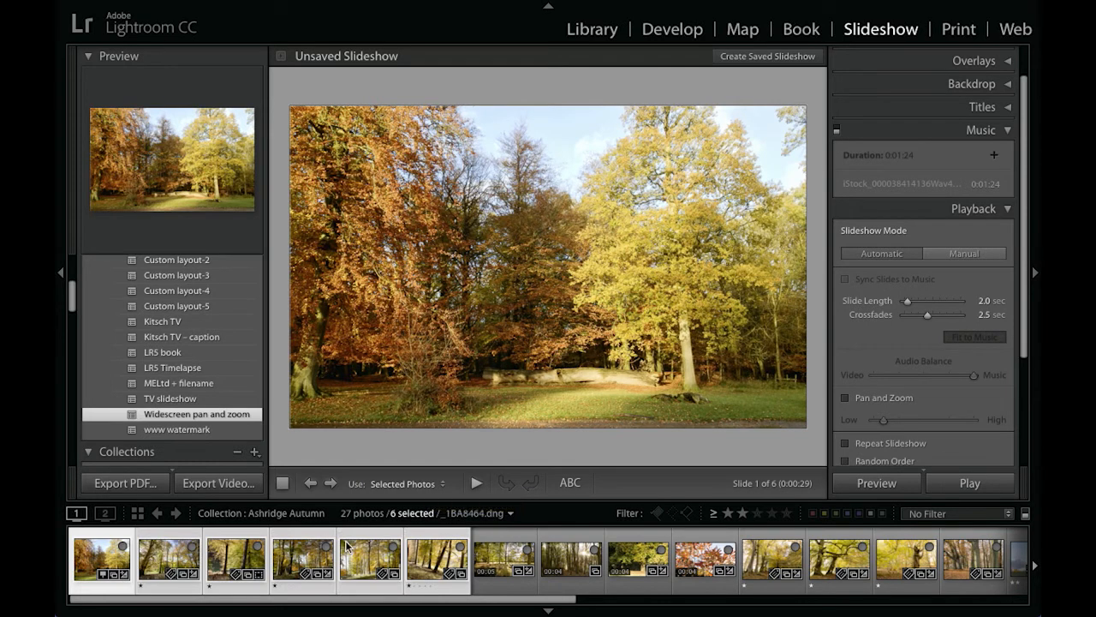
pyautogui.moveTo(437, 557)
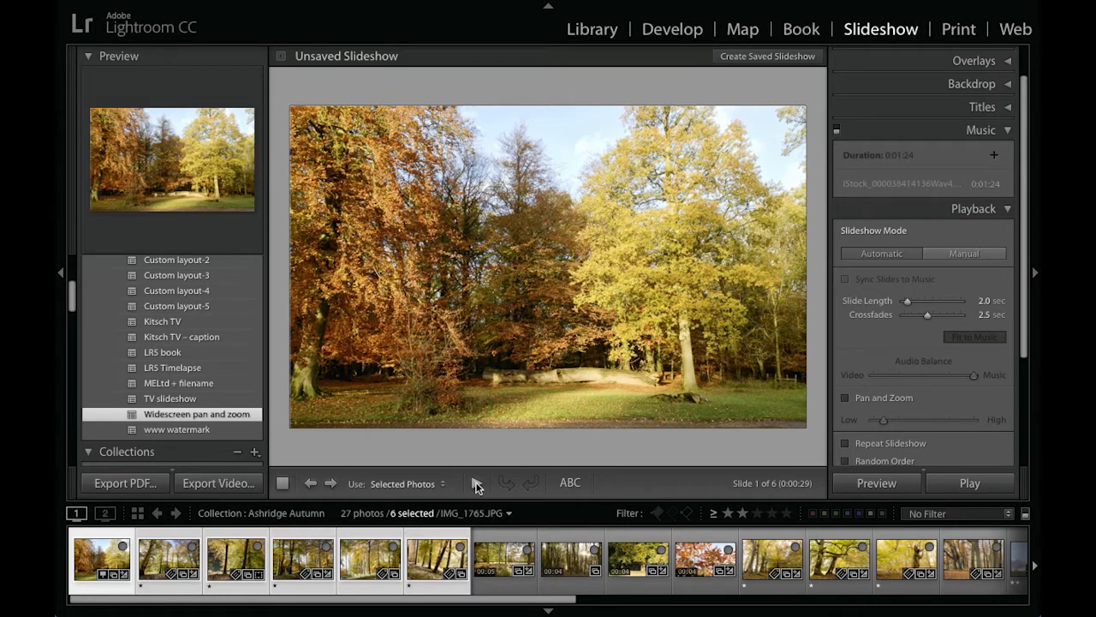
# Step: Play the six-slide preview in the content area through to slide 6
pyautogui.click(476, 483)
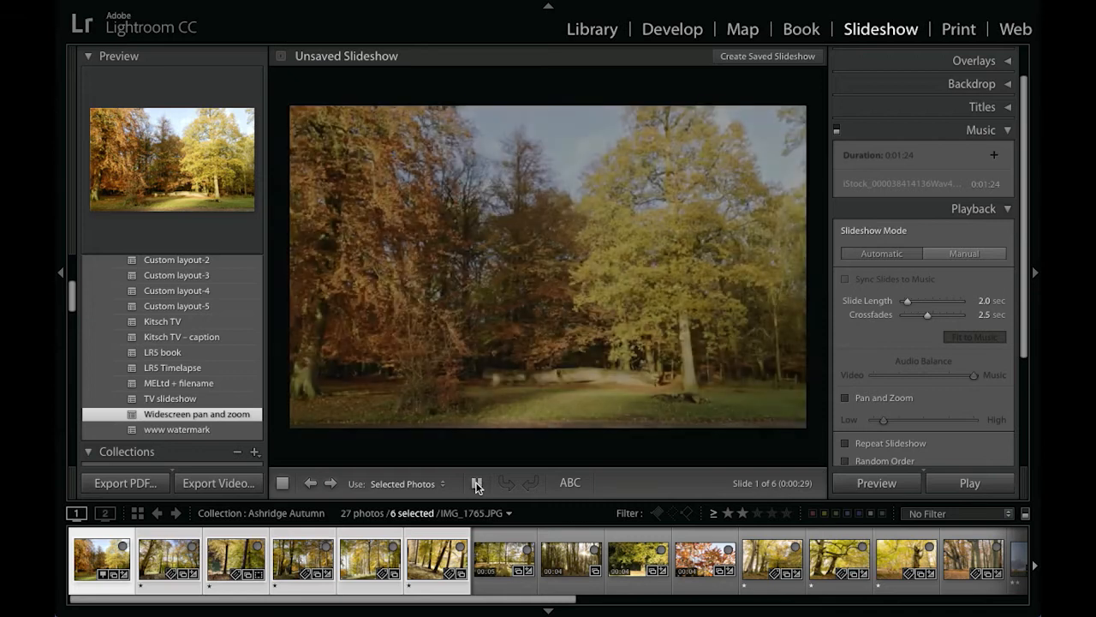
pyautogui.click(476, 483)
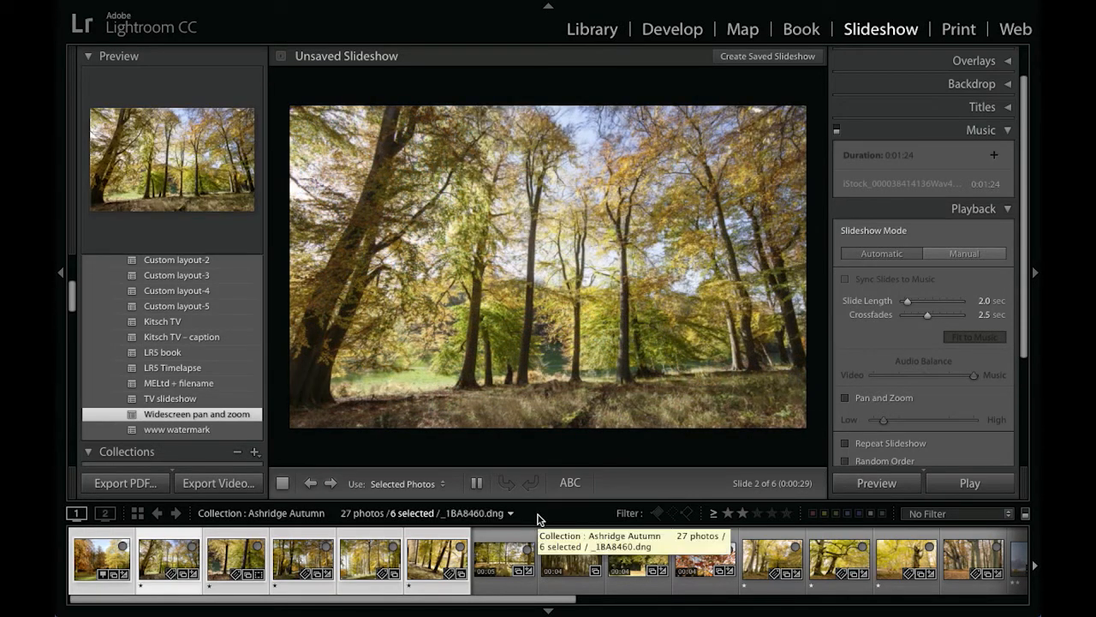
pyautogui.moveTo(804, 357)
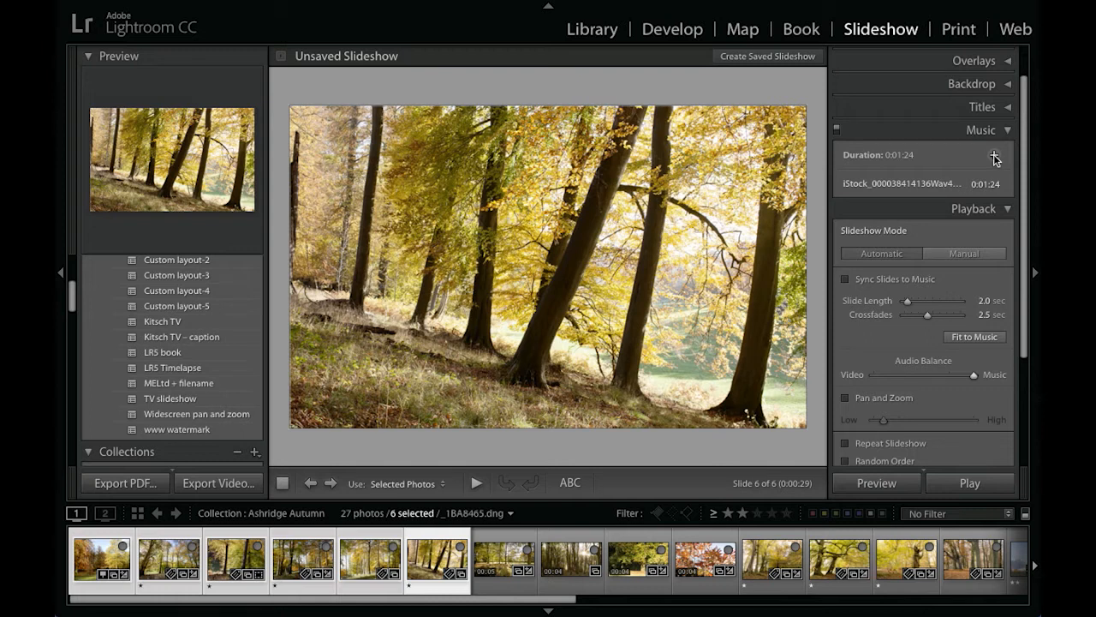
pyautogui.moveTo(897, 167)
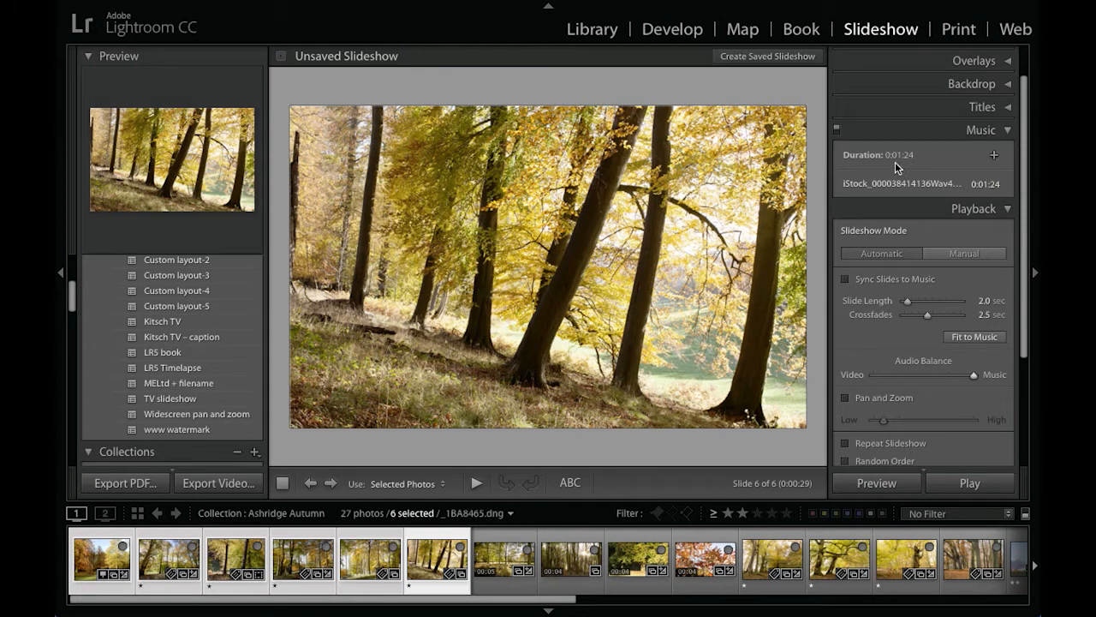
pyautogui.moveTo(914, 167)
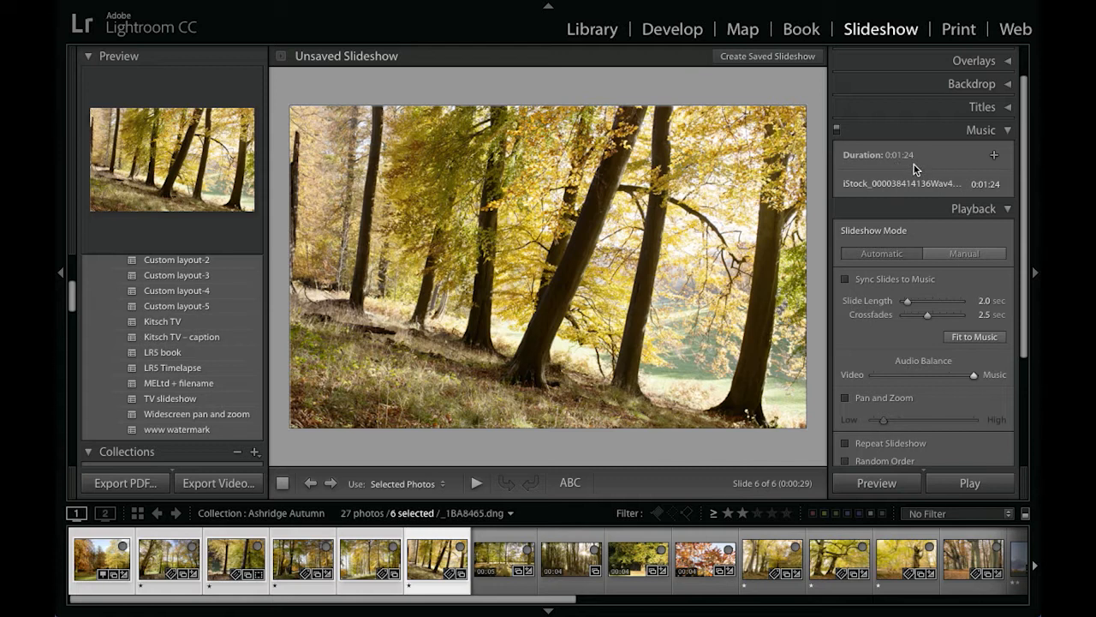
pyautogui.moveTo(940, 231)
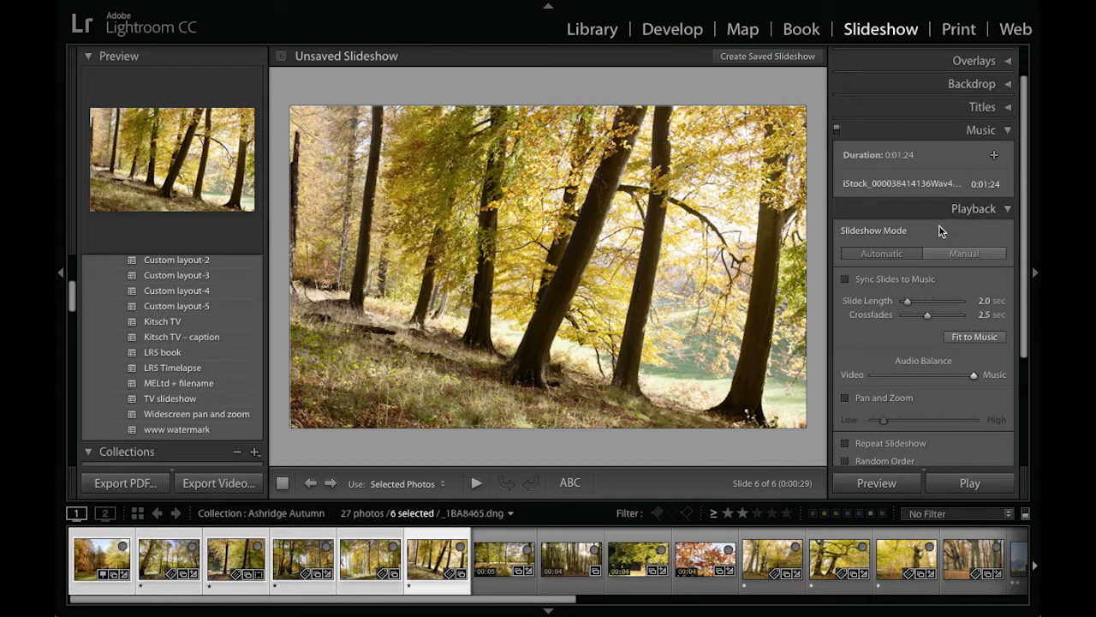
pyautogui.click(964, 254)
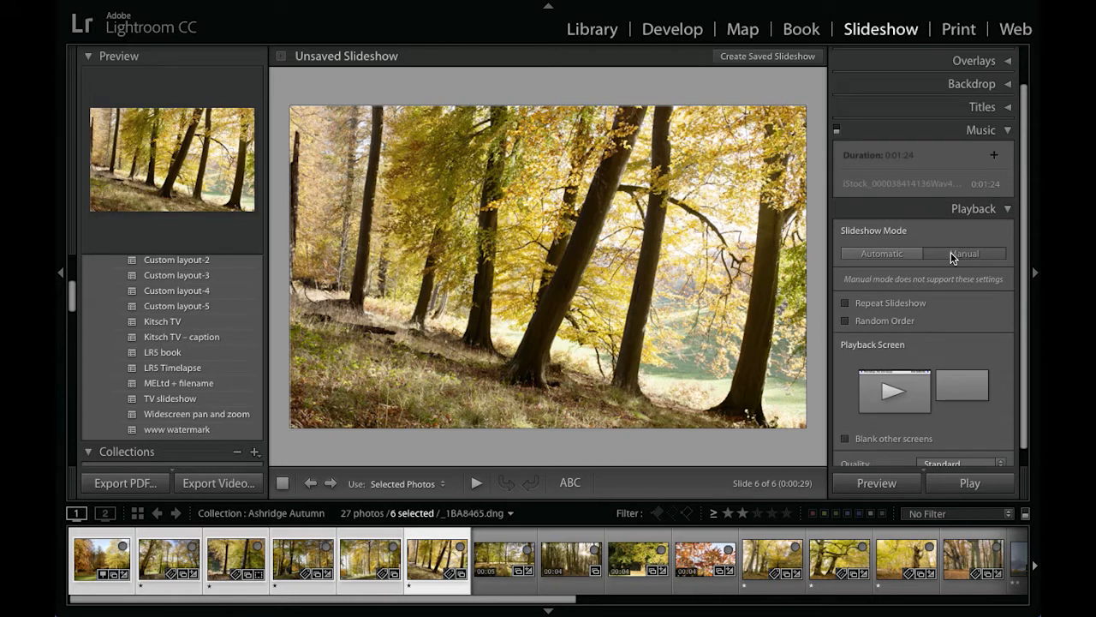
pyautogui.click(881, 253)
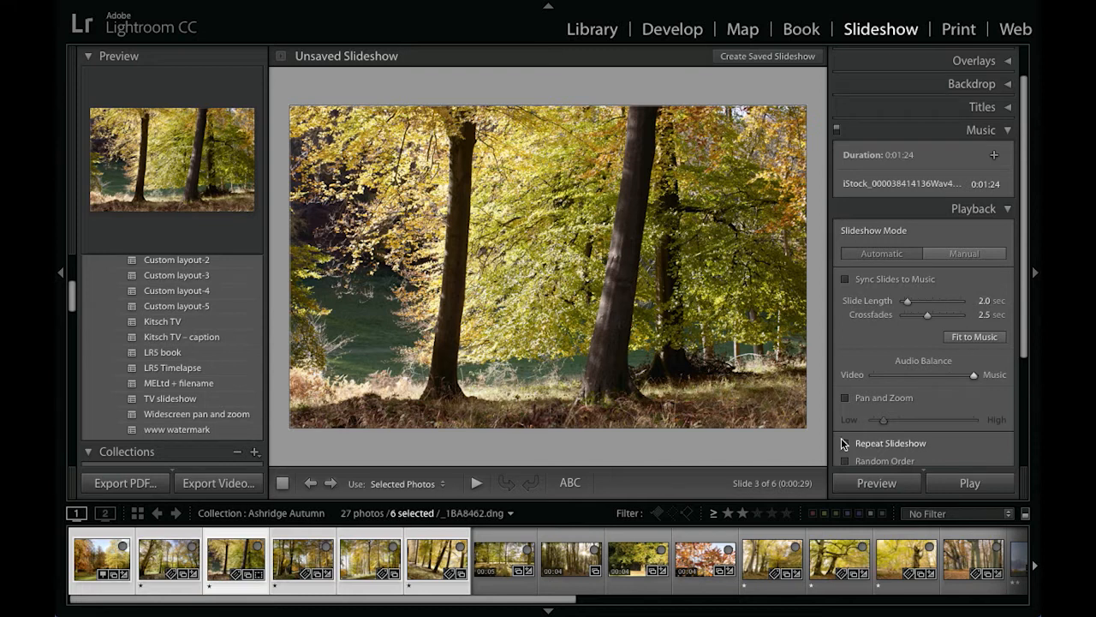
# Step: Enable slideshow looping, replay the preview, and stop it on slide 4 of 6
pyautogui.click(846, 443)
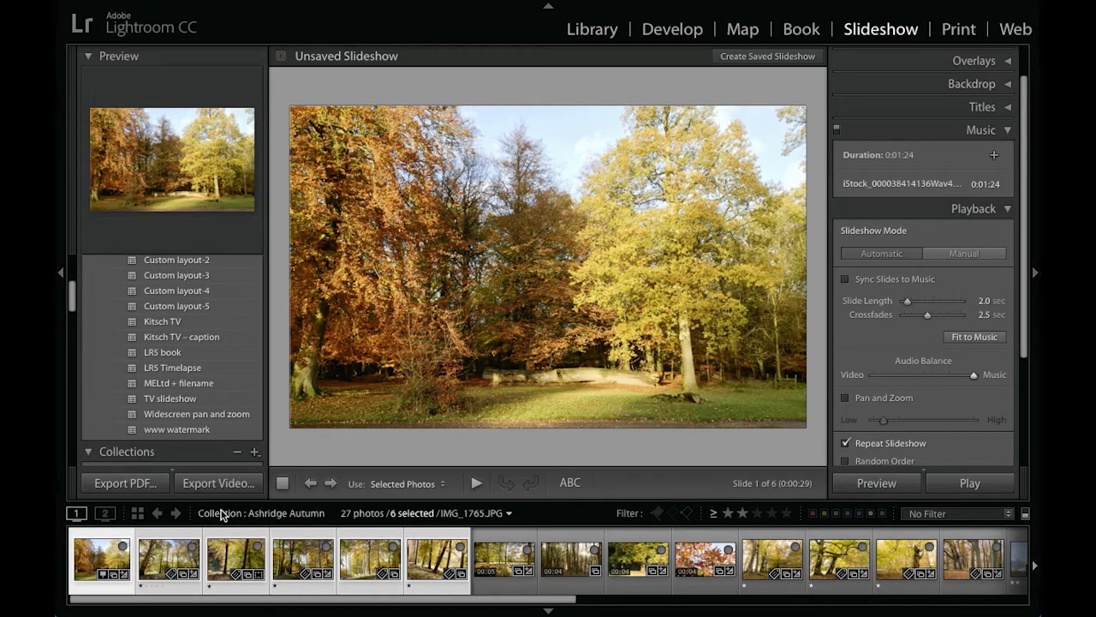
pyautogui.moveTo(477, 475)
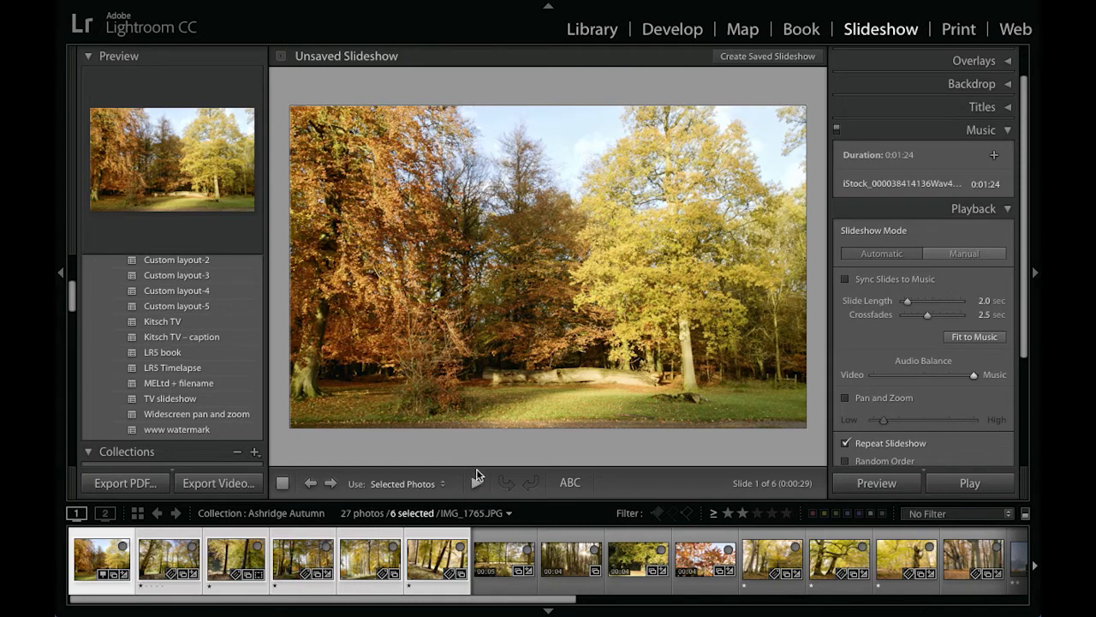
pyautogui.moveTo(480, 470)
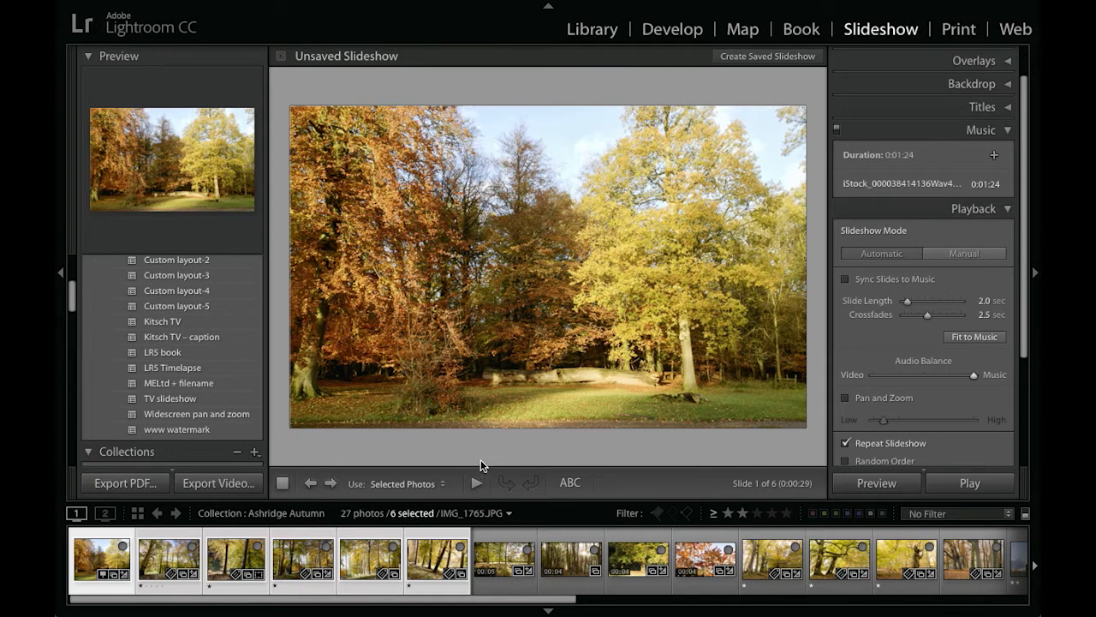
pyautogui.moveTo(474, 484)
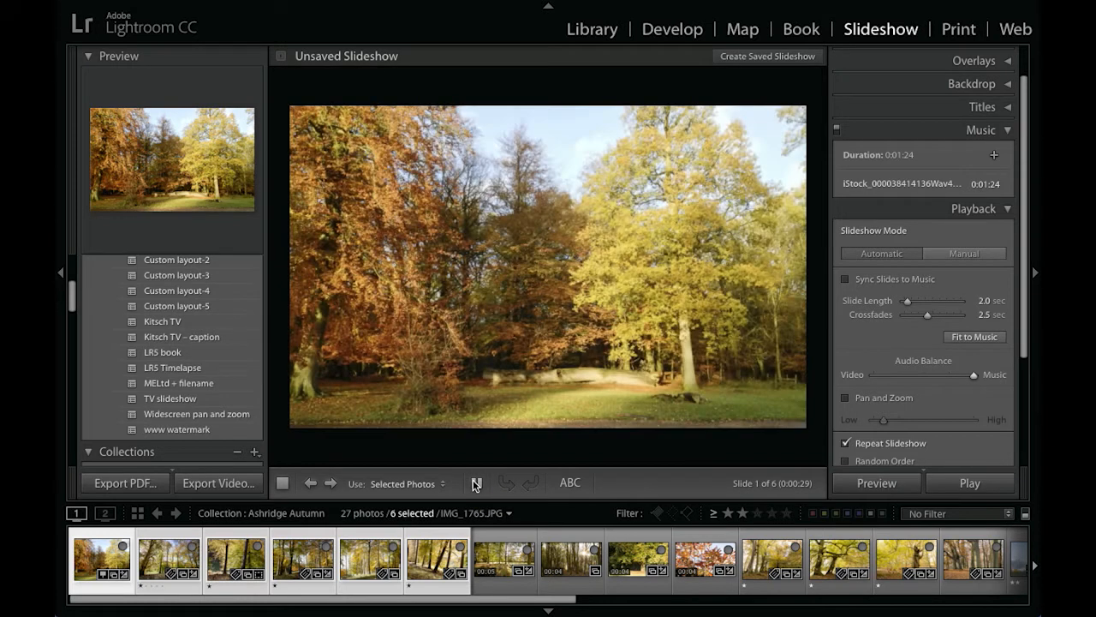
pyautogui.click(476, 483)
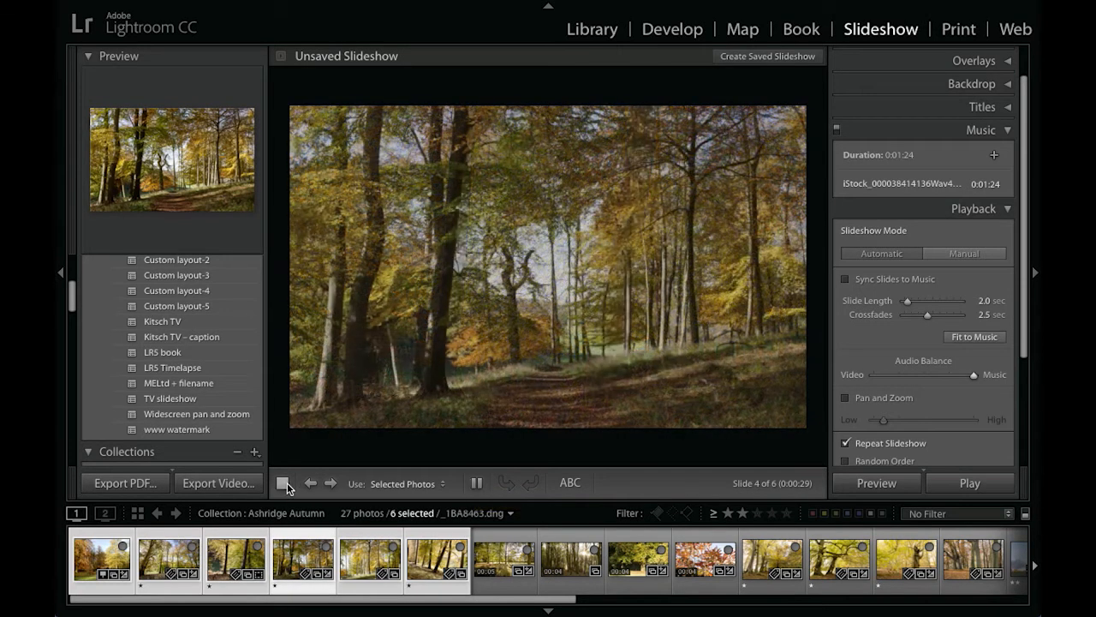
pyautogui.click(476, 483)
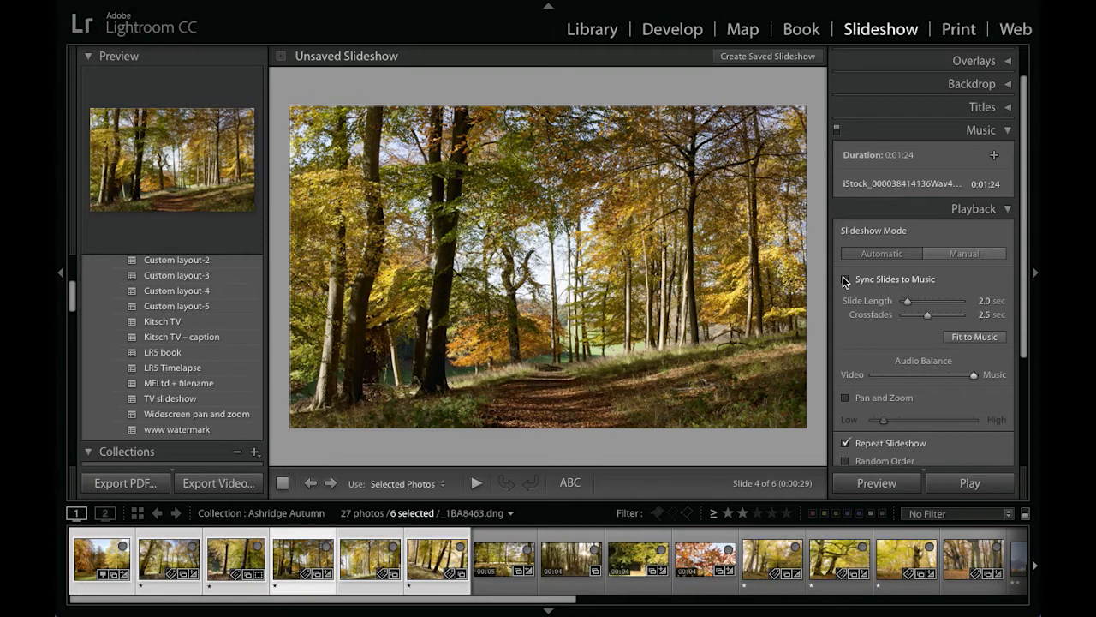
# Step: Sync the slides to the music for a ten-second show, then step back to slide 1
pyautogui.click(846, 281)
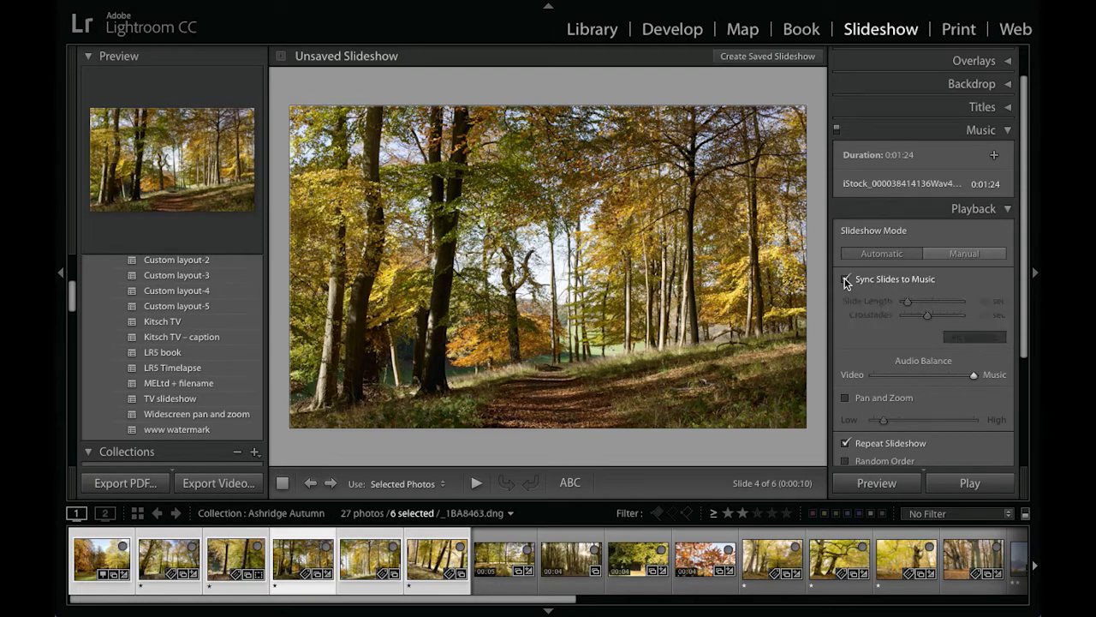
pyautogui.click(846, 279)
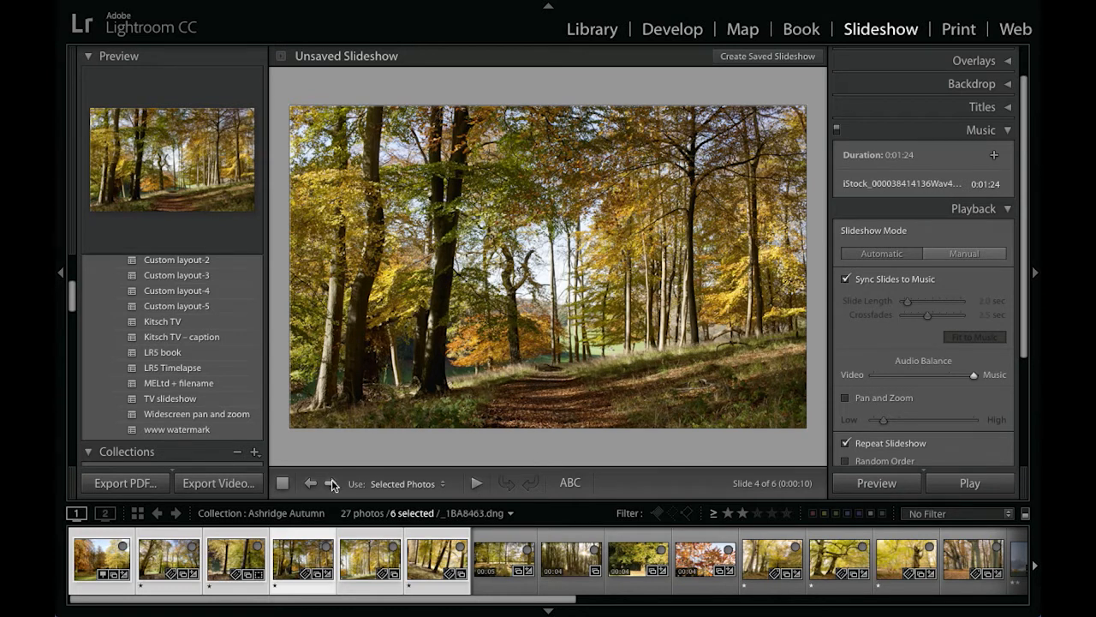
pyautogui.click(101, 556)
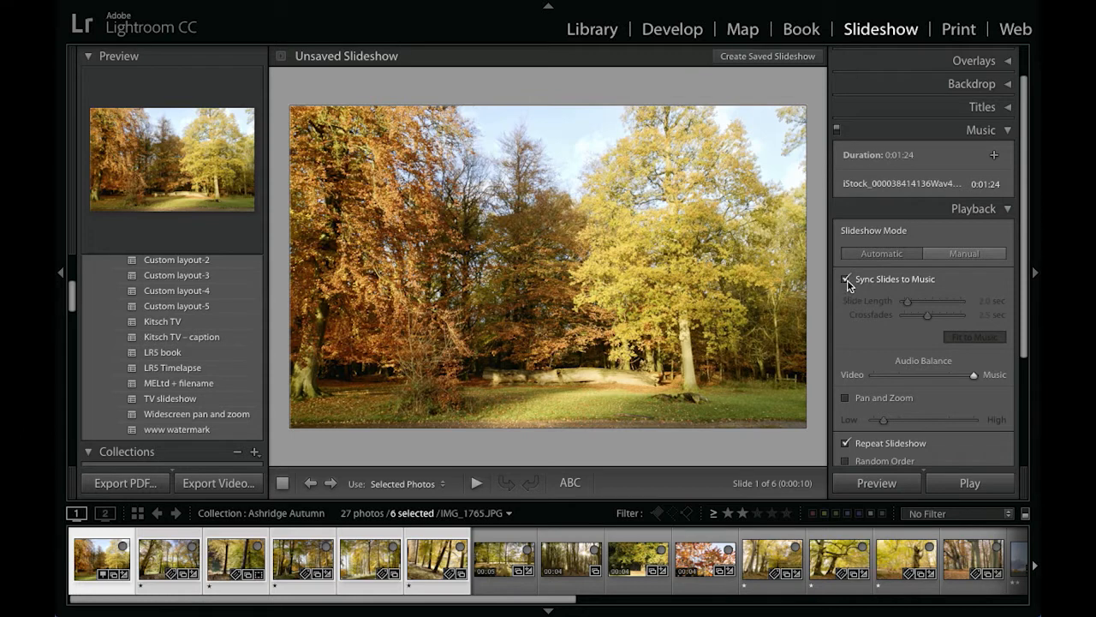
# Step: Turn off music syncing and fit 13 slides at 5.2 seconds each to the 1:24 track
pyautogui.click(846, 279)
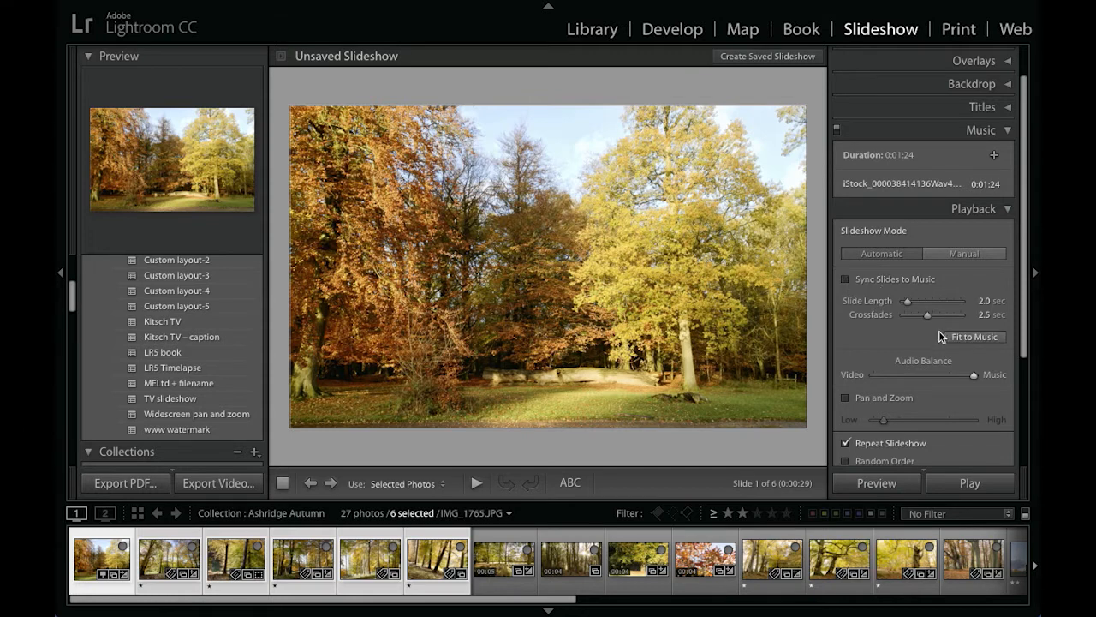
pyautogui.moveTo(799, 477)
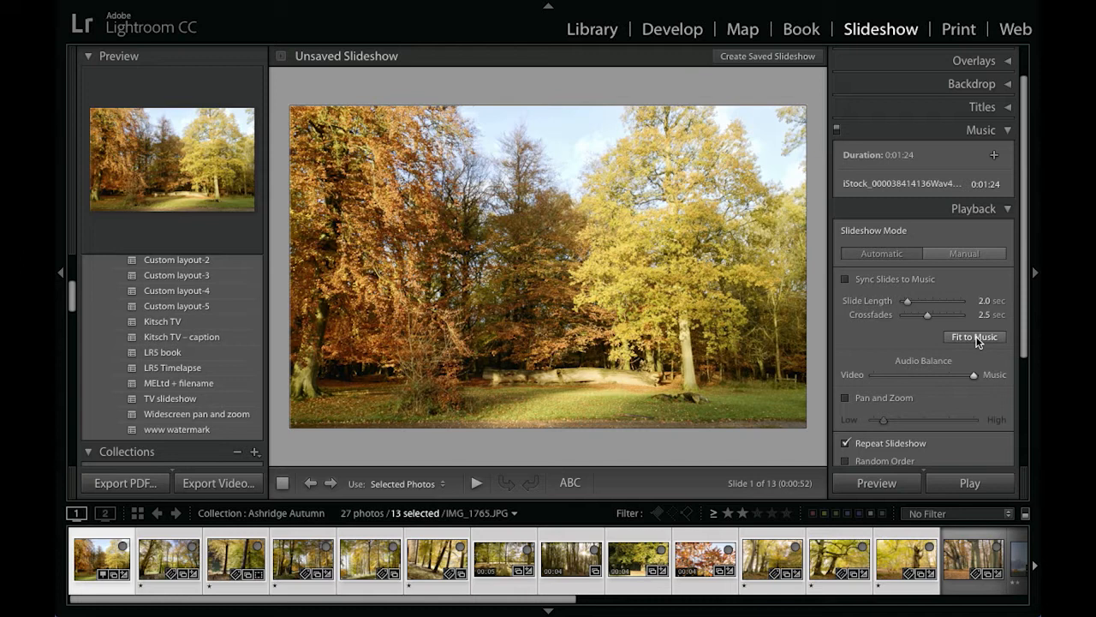
pyautogui.moveTo(907, 301); pyautogui.dragTo(916, 301)
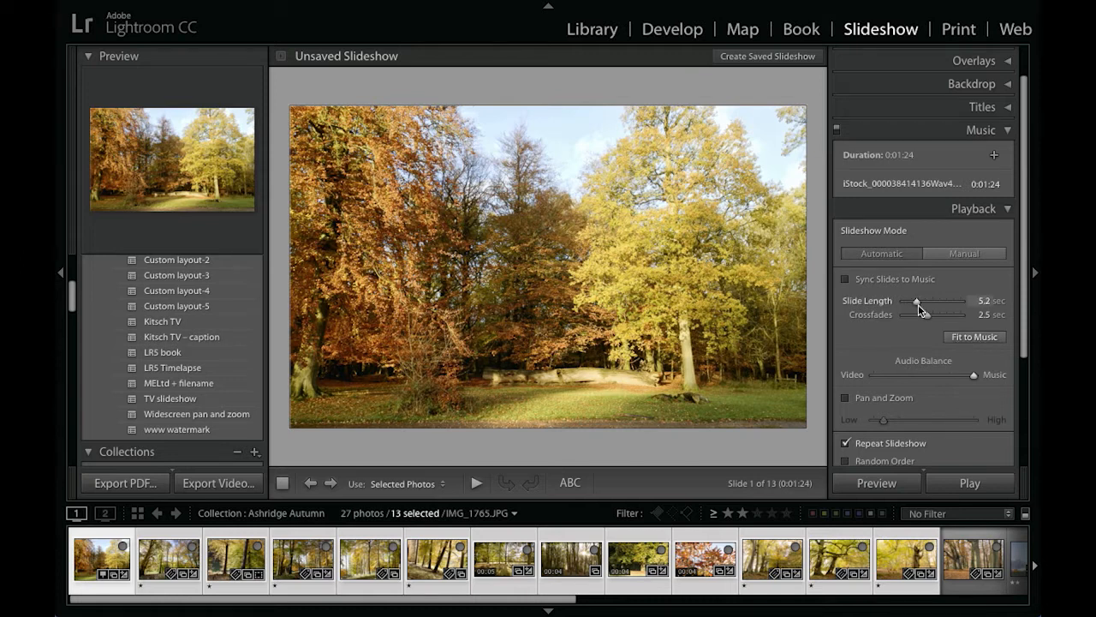
pyautogui.moveTo(930, 298)
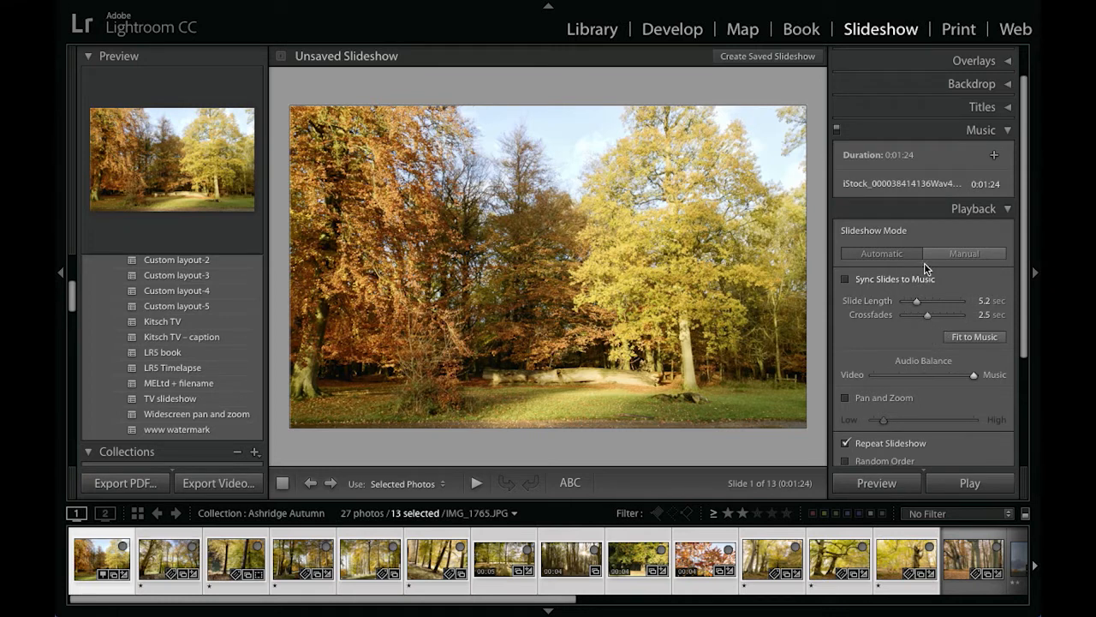
pyautogui.moveTo(901, 167)
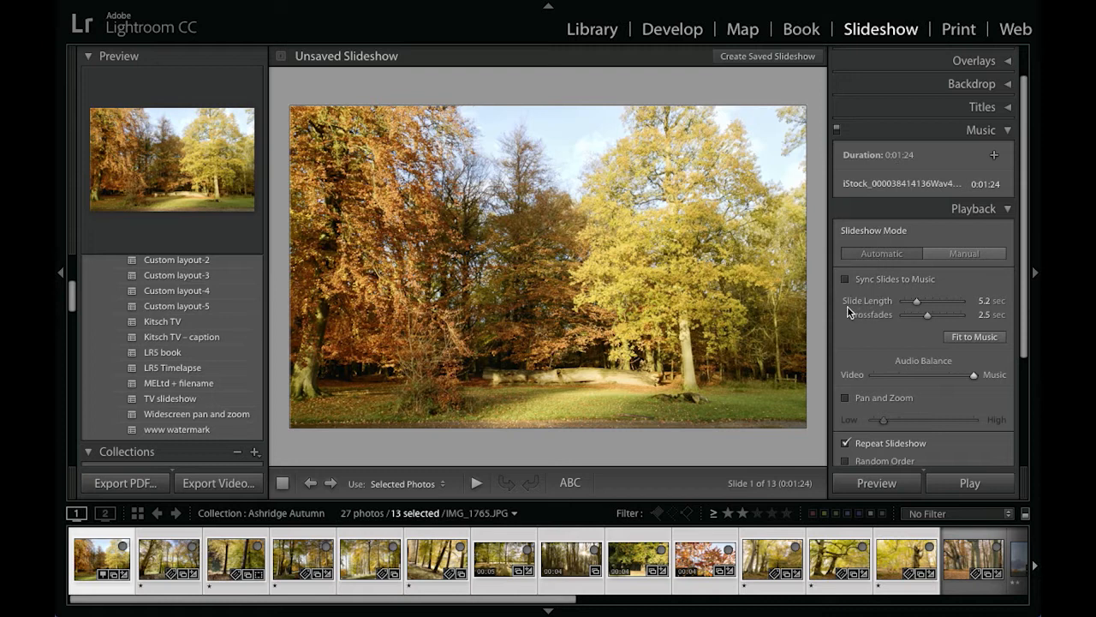
pyautogui.moveTo(474, 487)
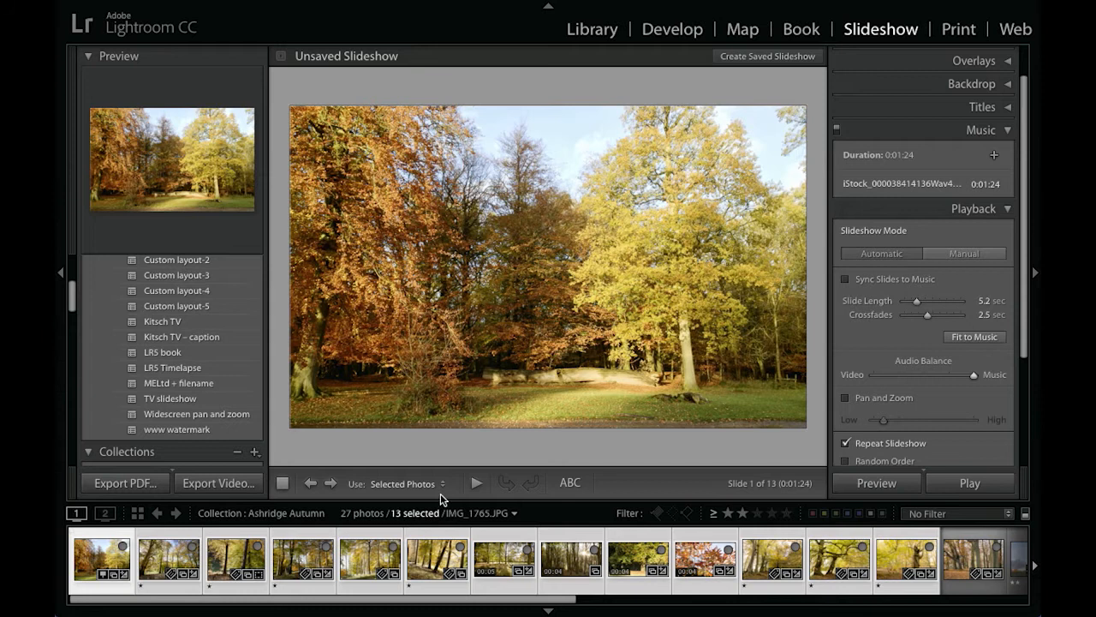
pyautogui.moveTo(496, 474)
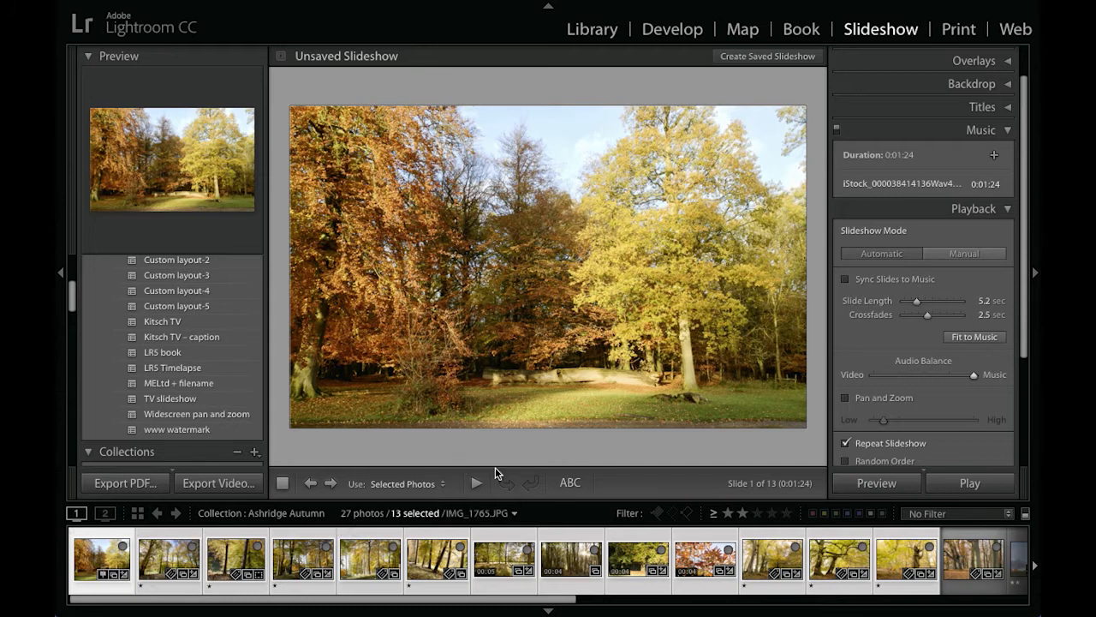
pyautogui.moveTo(477, 487)
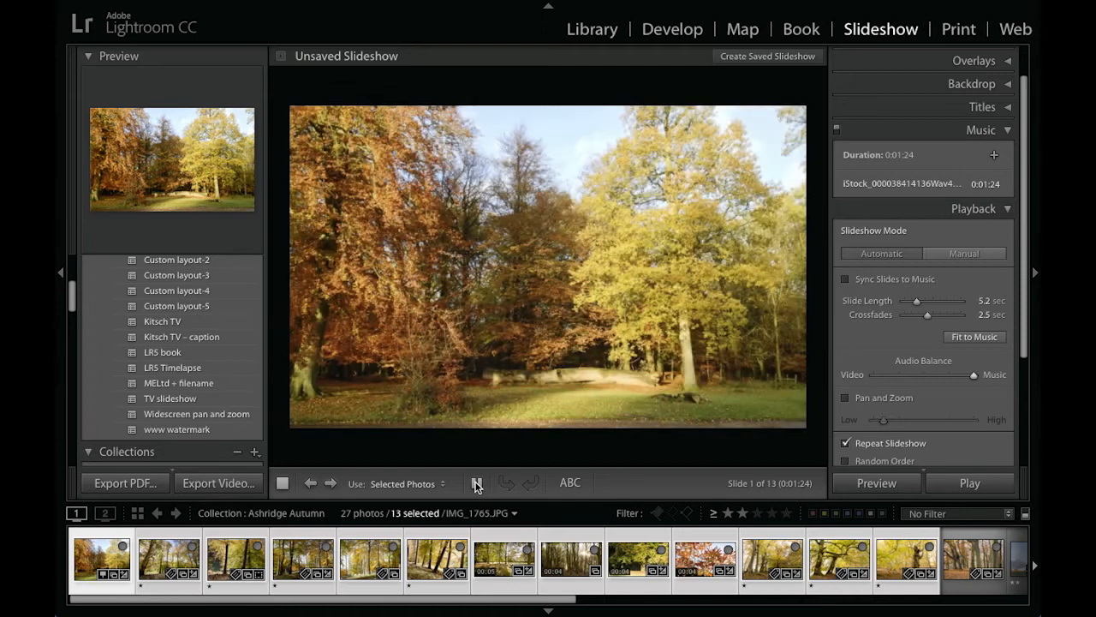
# Step: Preview the 13-slide show and stop it on slide 3 of 13
pyautogui.click(476, 482)
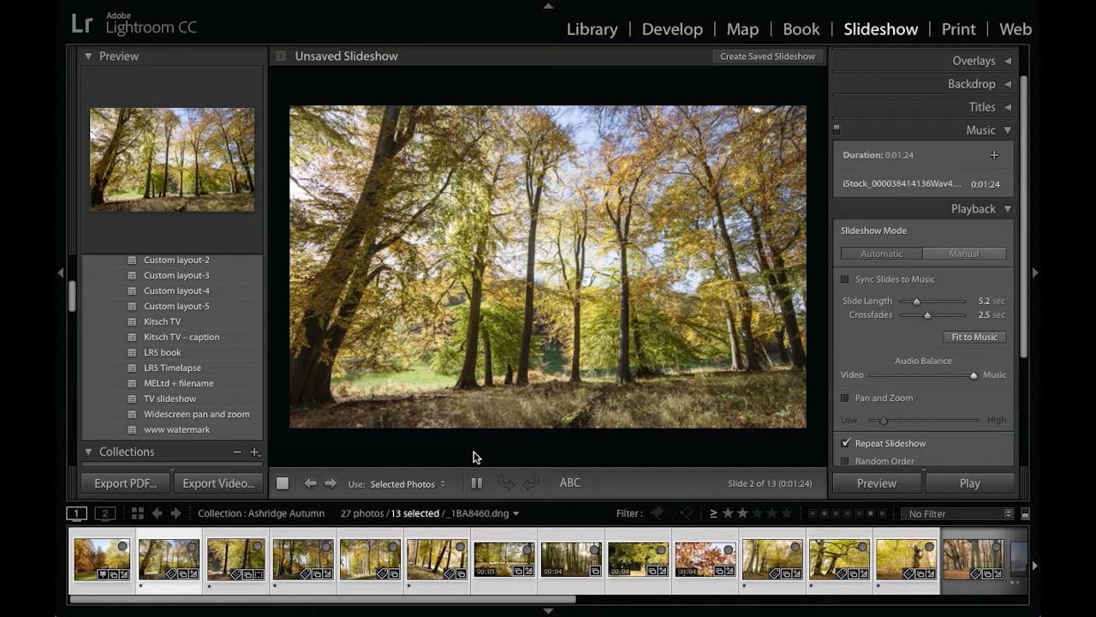
pyautogui.click(330, 483)
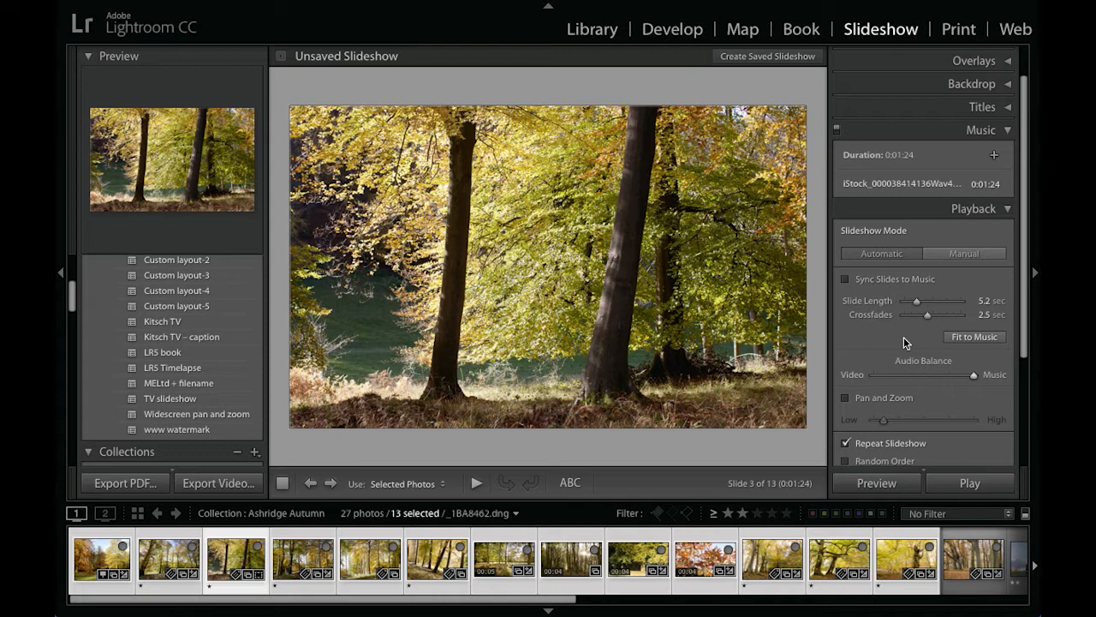
pyautogui.moveTo(889, 163)
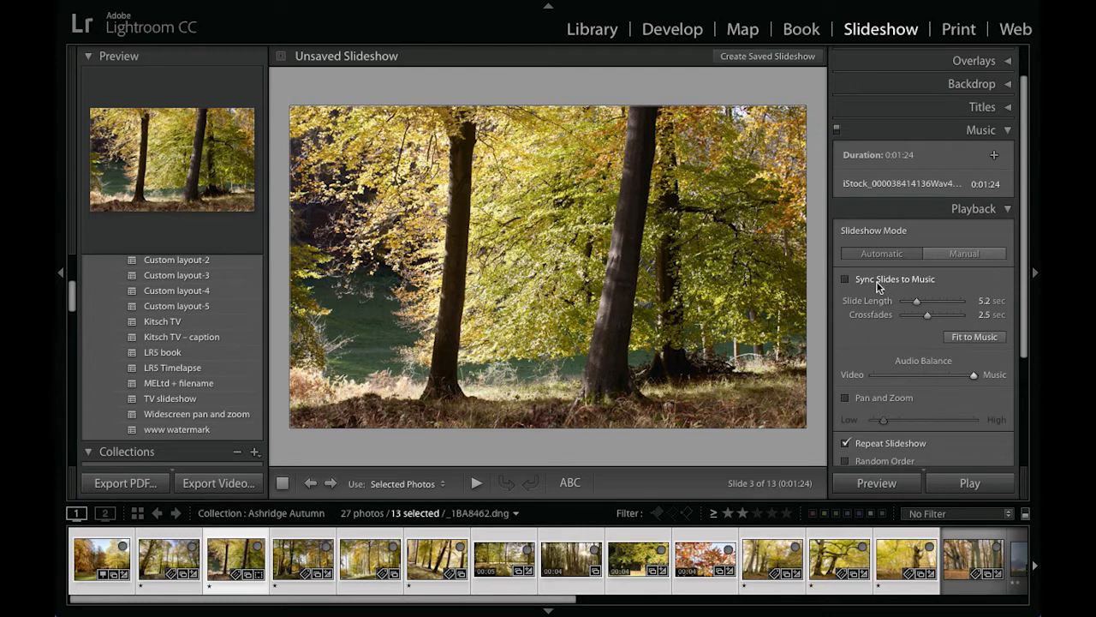
pyautogui.moveTo(877, 290)
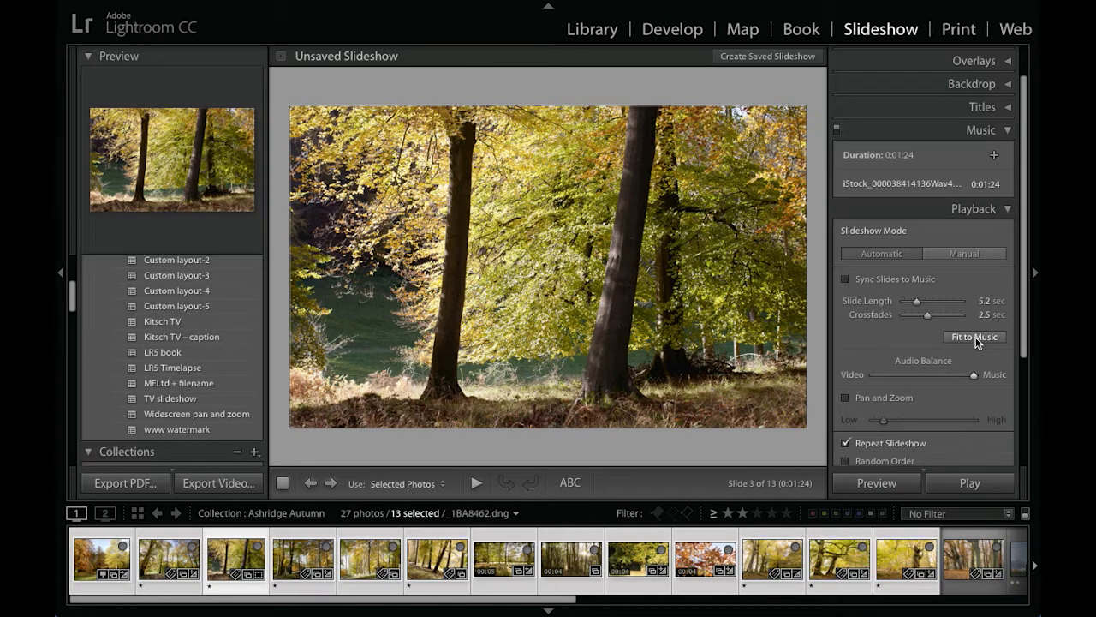
pyautogui.moveTo(921, 369)
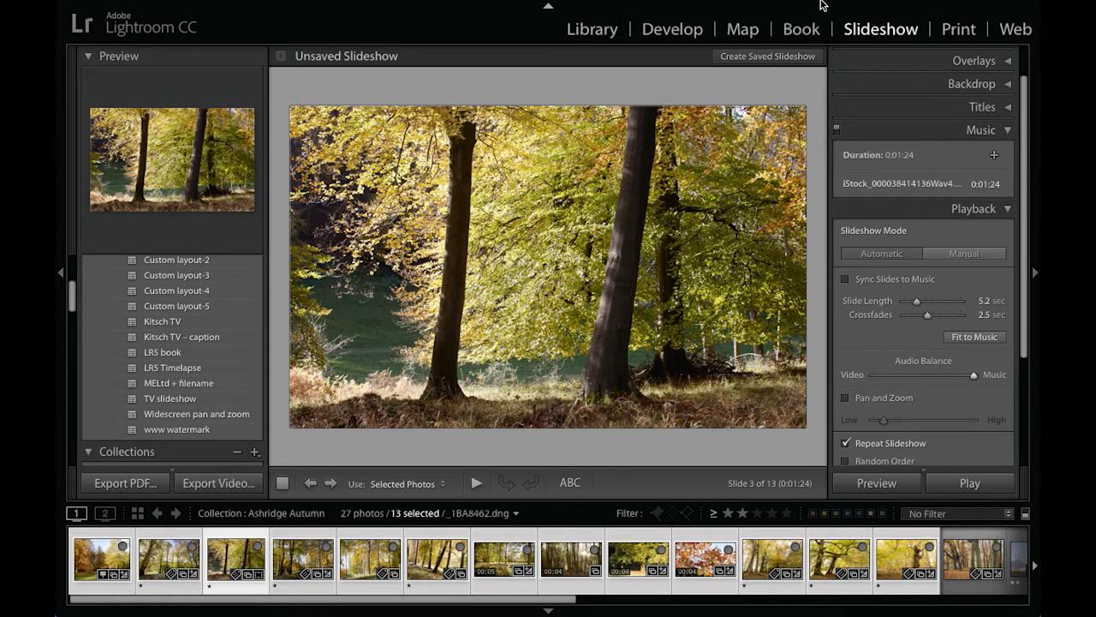
# Step: Return to the Library and play the Denswoodcircle-2.mp4 woodland clip
pyautogui.click(592, 28)
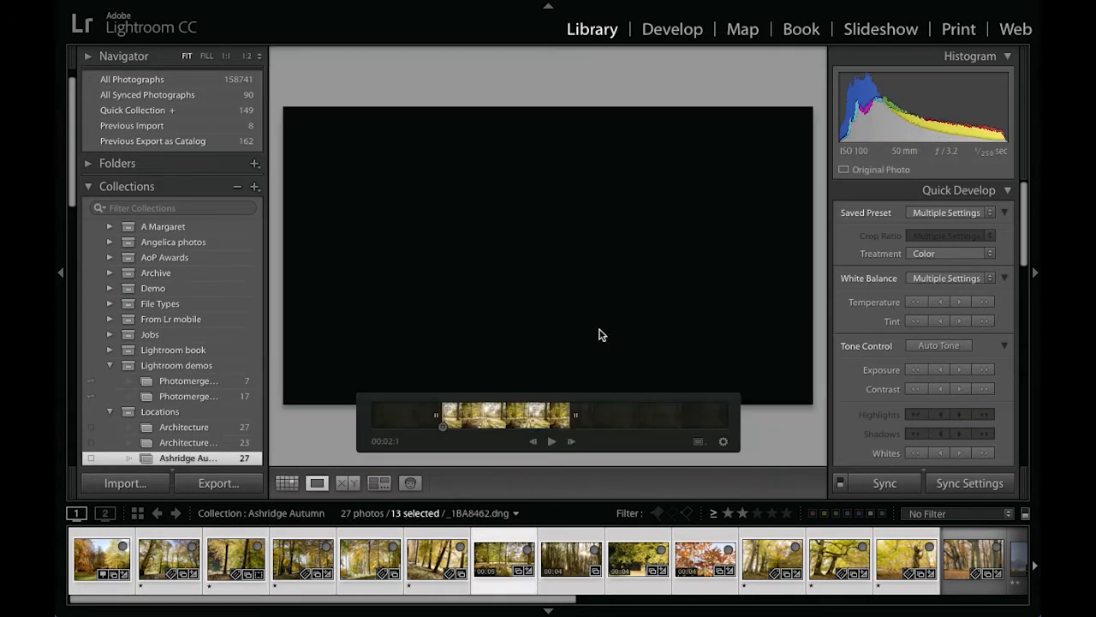
pyautogui.click(552, 441)
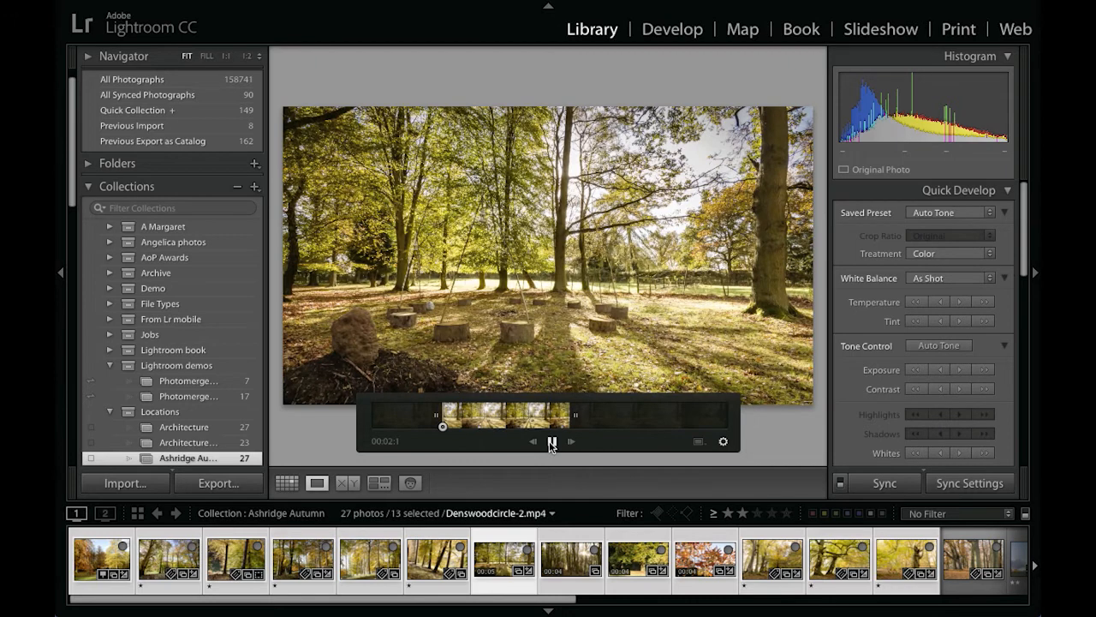
pyautogui.click(551, 440)
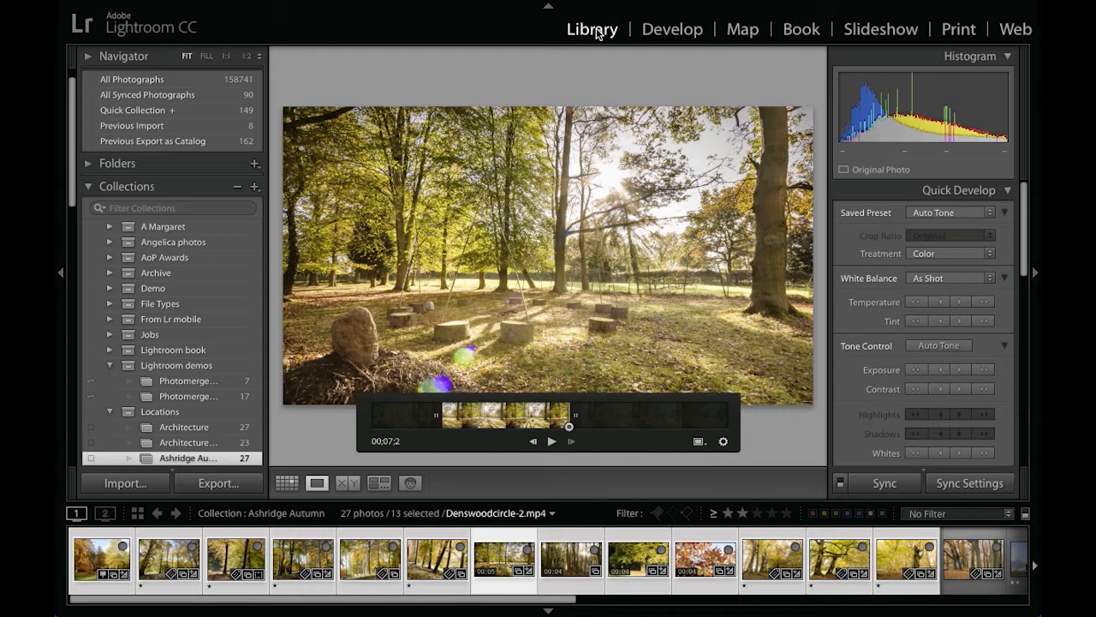
pyautogui.moveTo(651, 45)
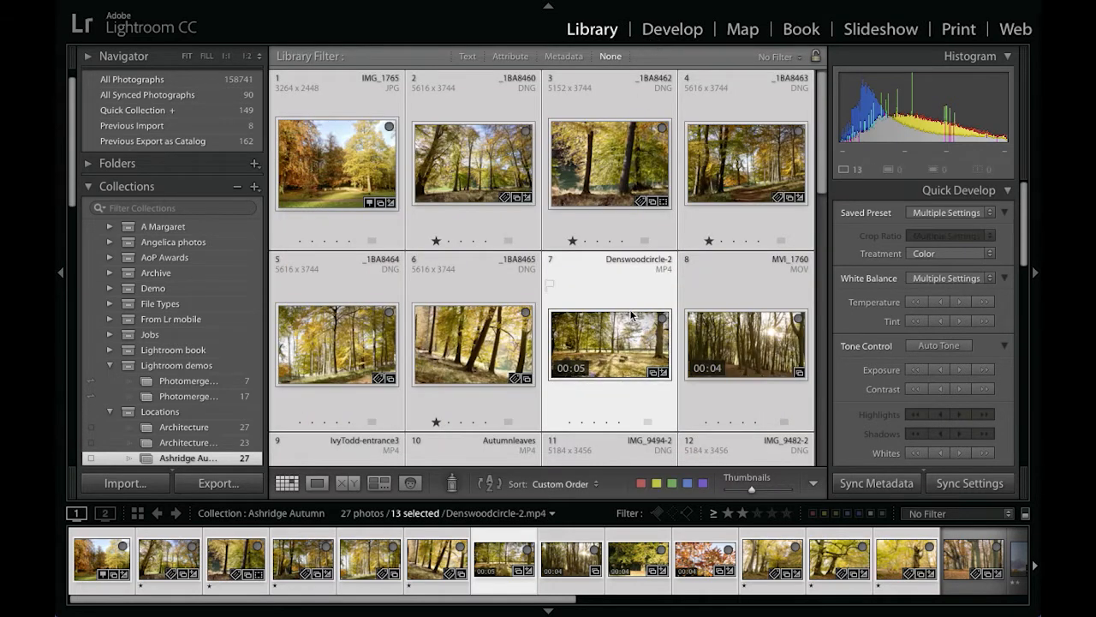
# Step: Return to the Slideshow module, with Denswoodcircle-2 showing as slide 7 of 13
pyautogui.click(881, 28)
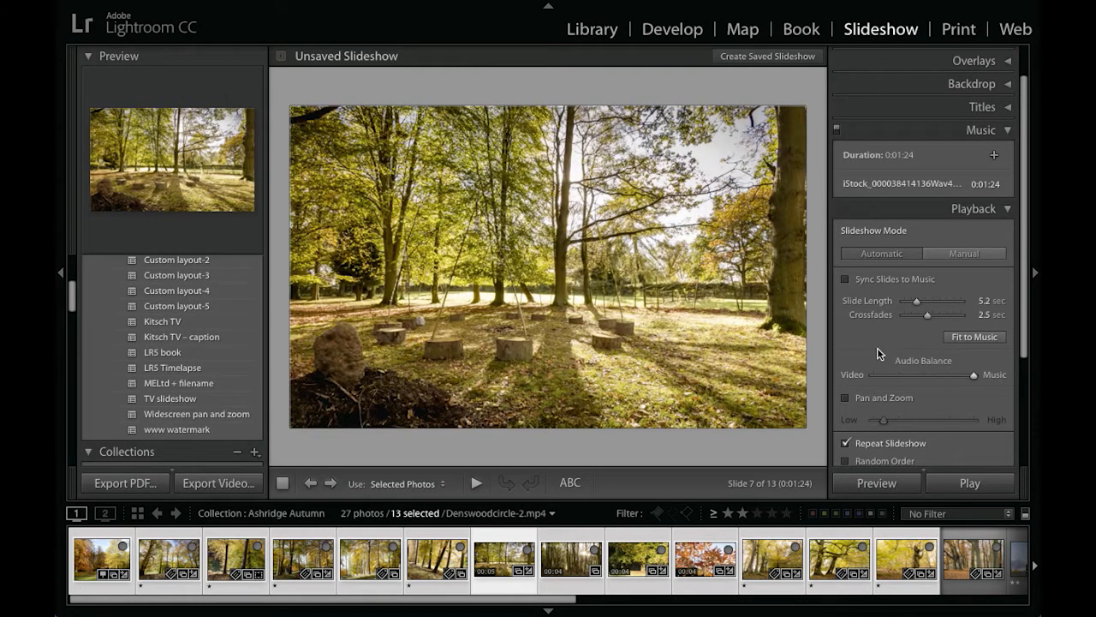
pyautogui.moveTo(876, 348)
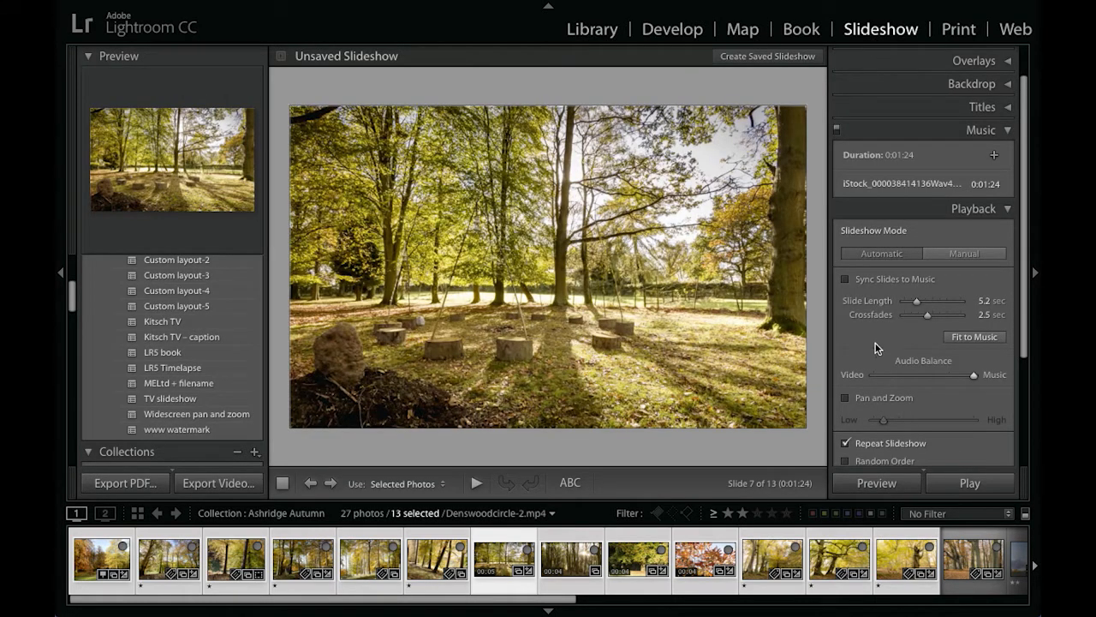
pyautogui.moveTo(894, 344)
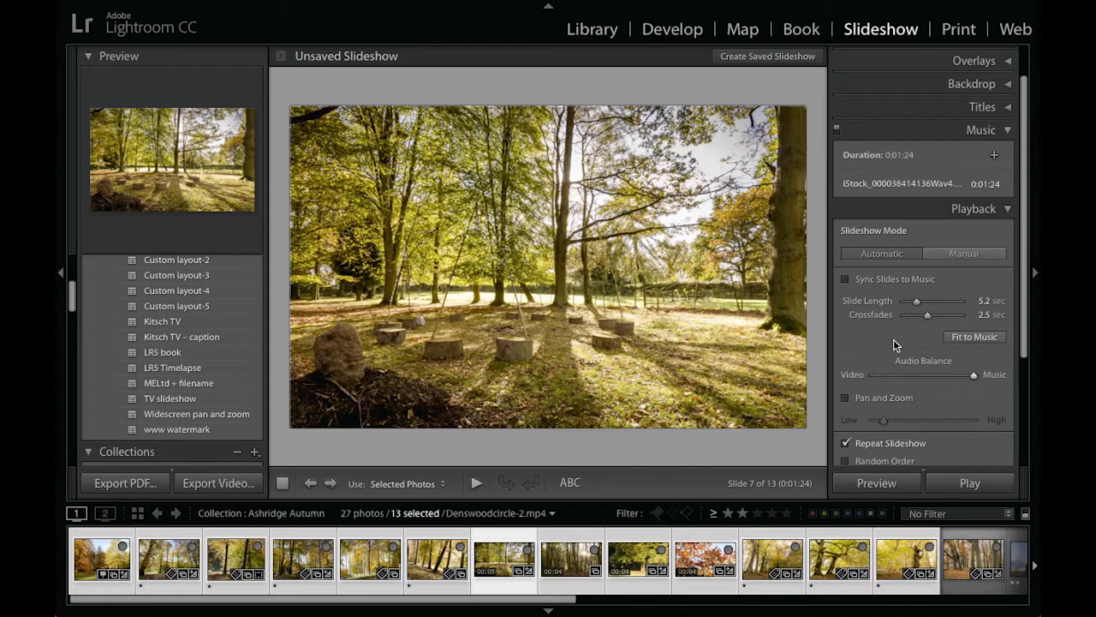
pyautogui.moveTo(877, 375)
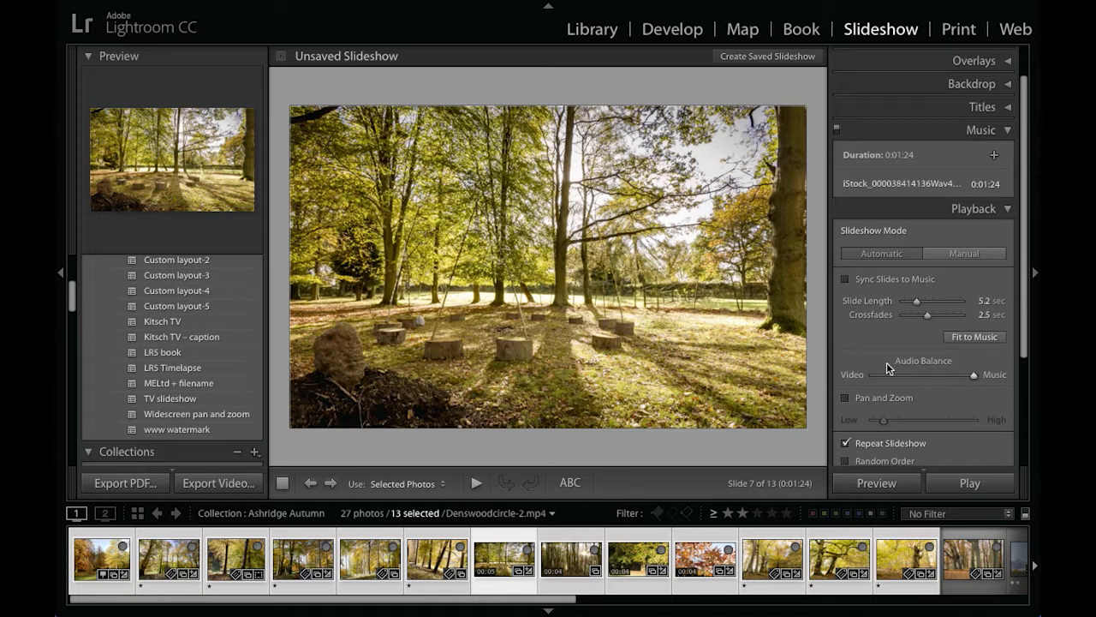
pyautogui.moveTo(927, 370)
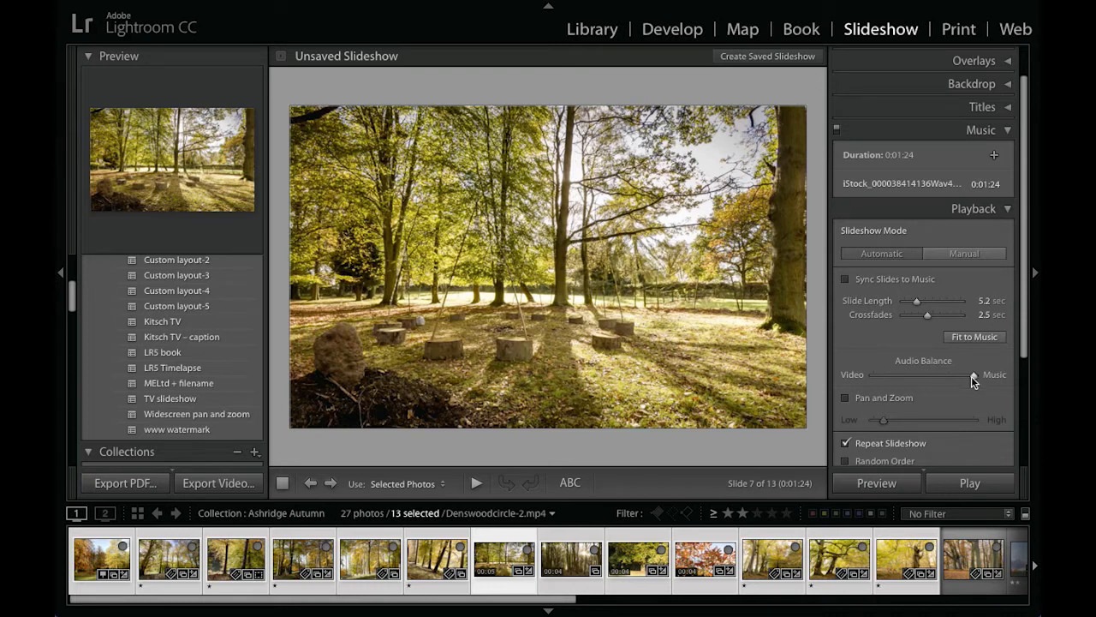
pyautogui.moveTo(976, 381)
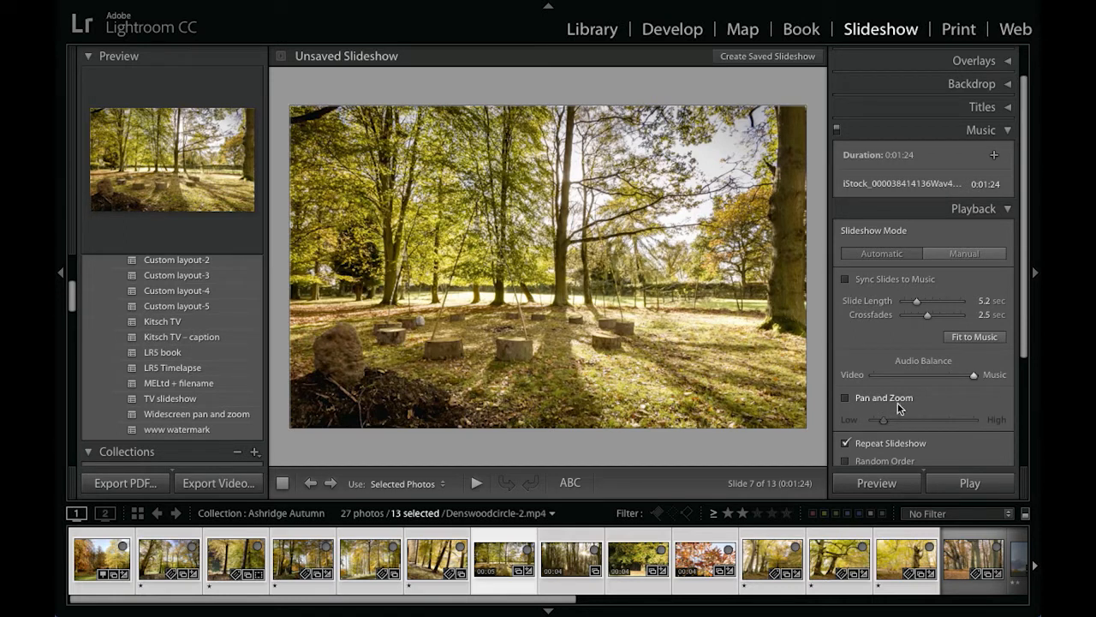
# Step: Enable Pan and Zoom at maximum strength and return to slide 1 of 13
pyautogui.click(845, 398)
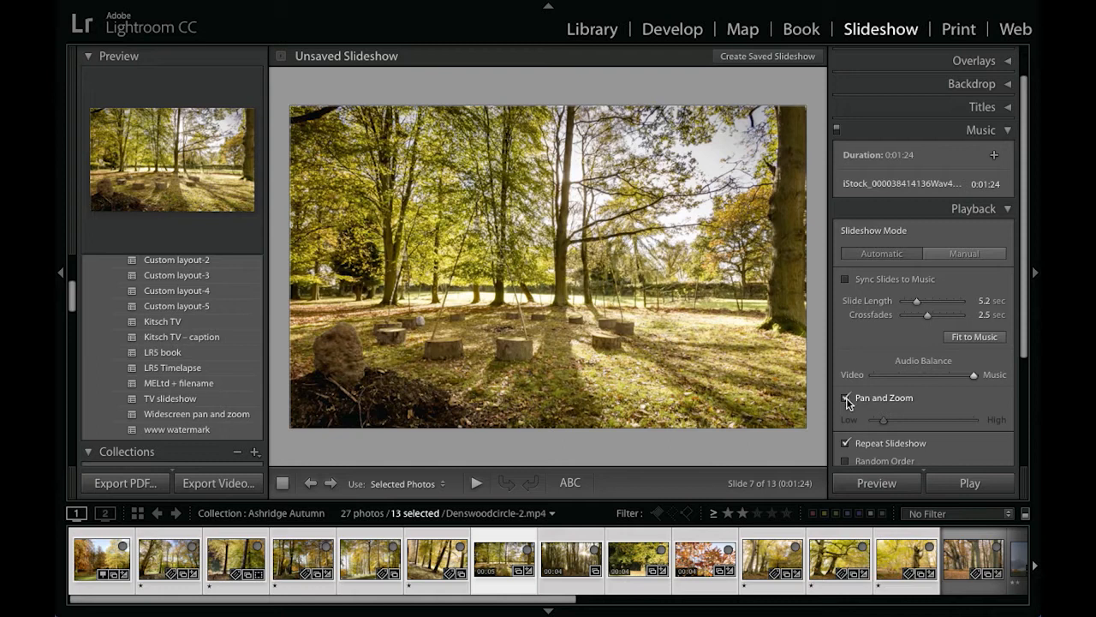
pyautogui.click(846, 397)
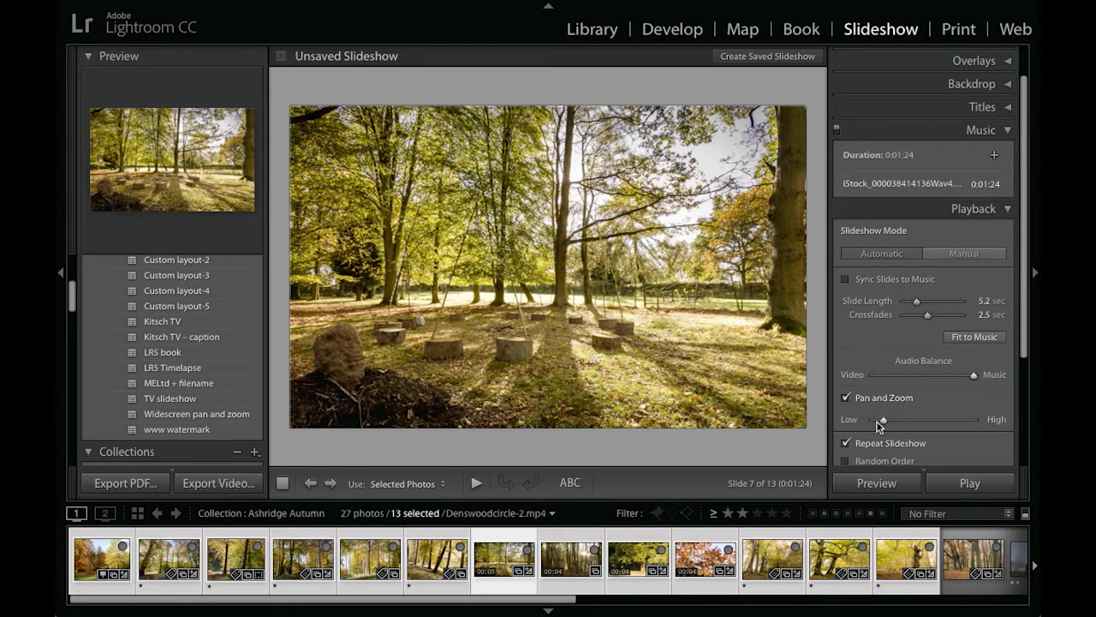
pyautogui.moveTo(882, 419)
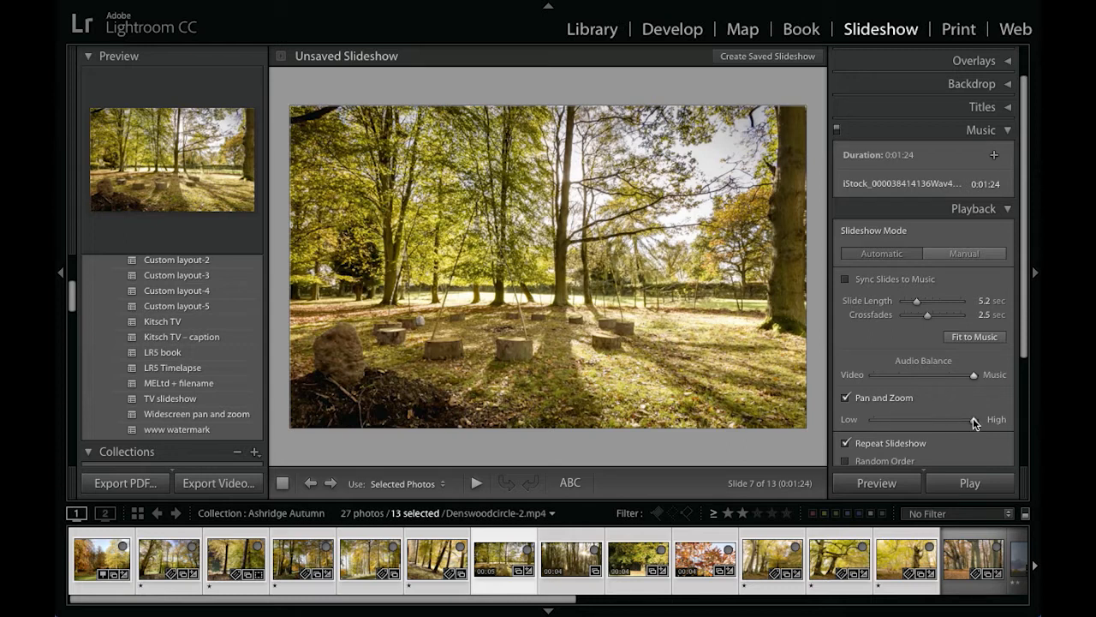
pyautogui.moveTo(974, 424)
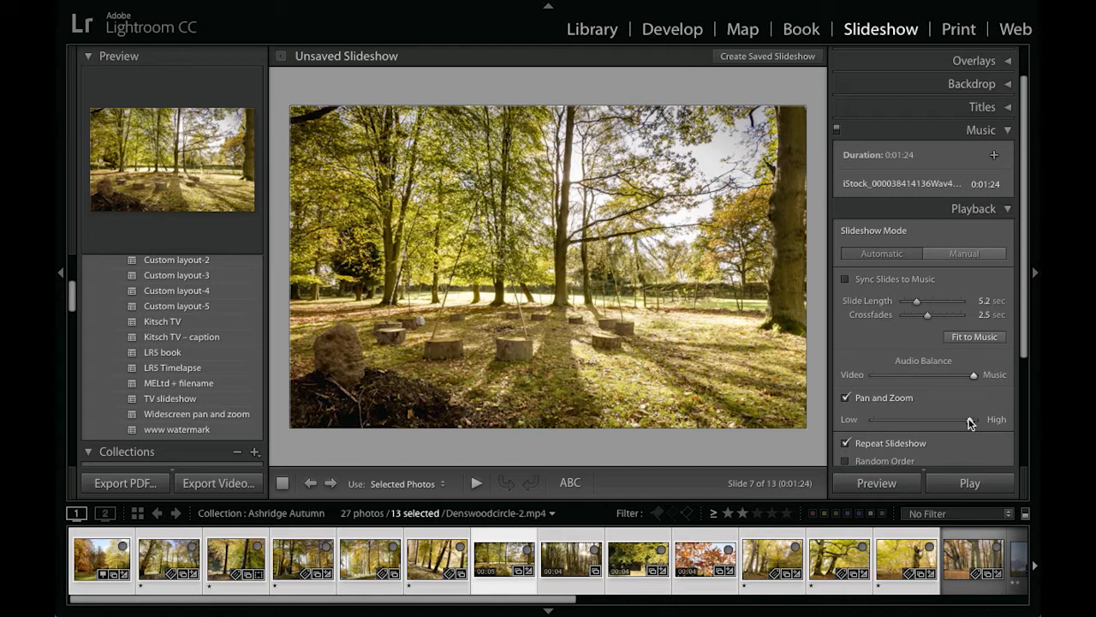
pyautogui.moveTo(510, 448)
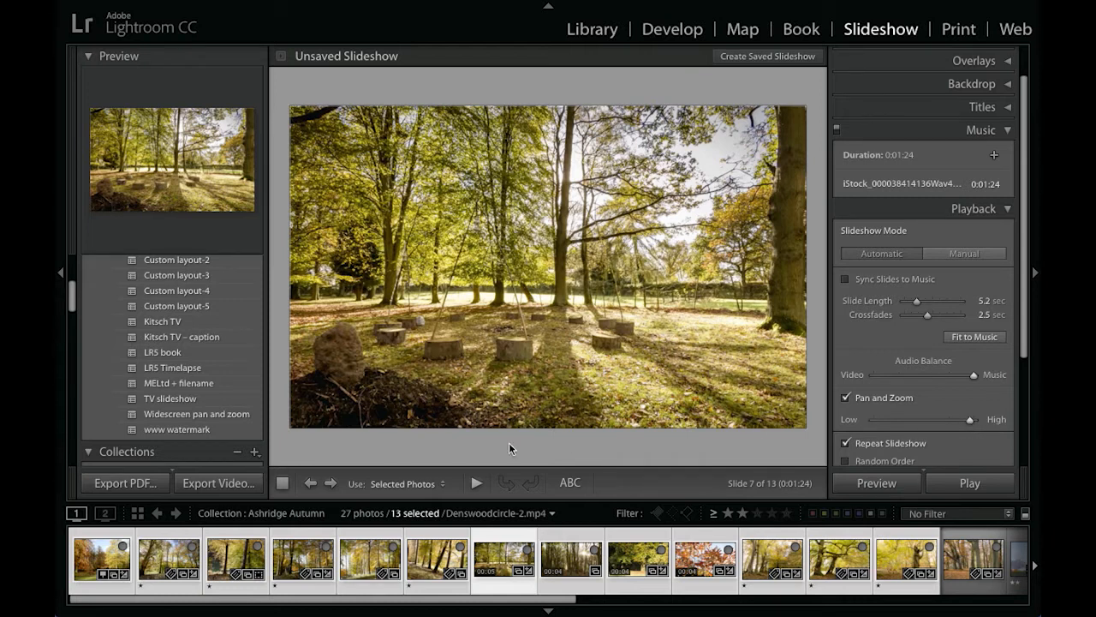
pyautogui.click(101, 561)
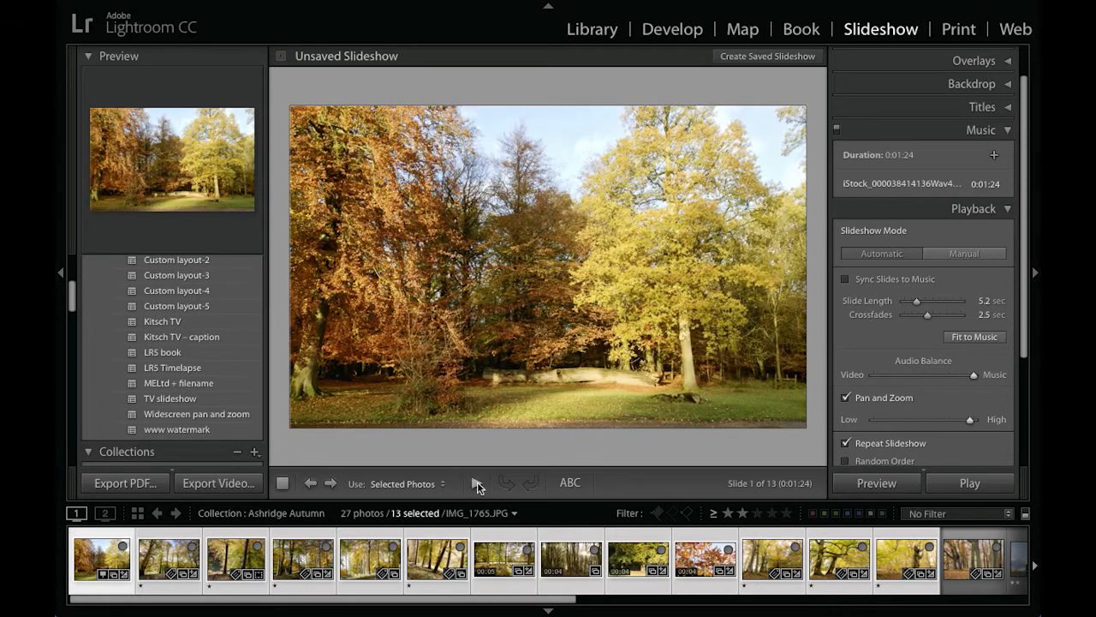
# Step: Play and pause the preview, then lower Pan and Zoom to a gentle level
pyautogui.click(476, 483)
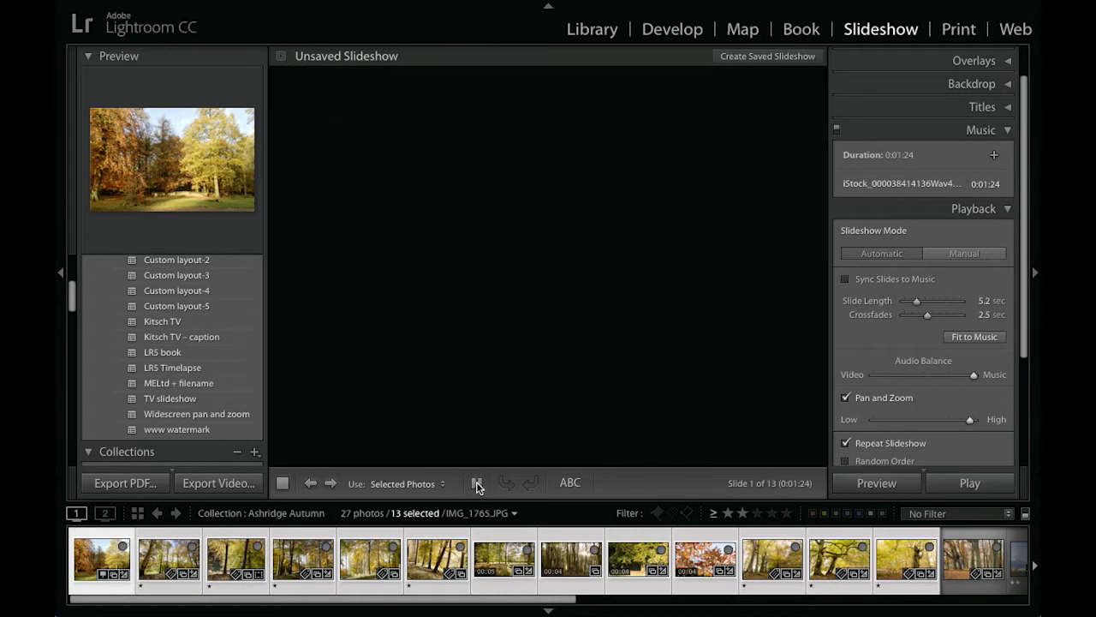
pyautogui.click(477, 482)
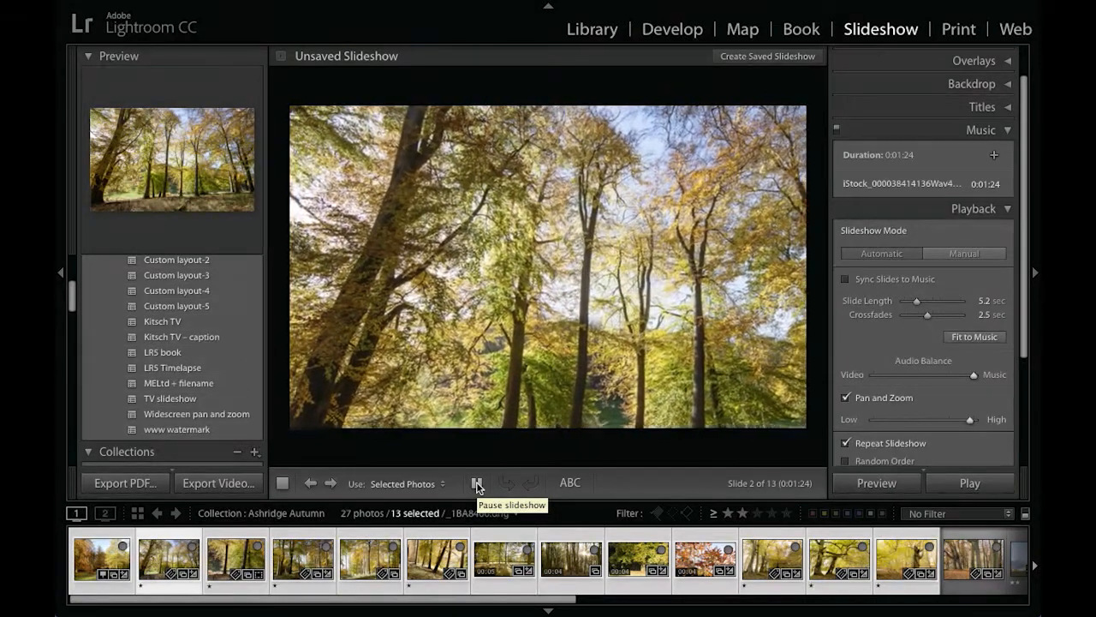
pyautogui.click(476, 483)
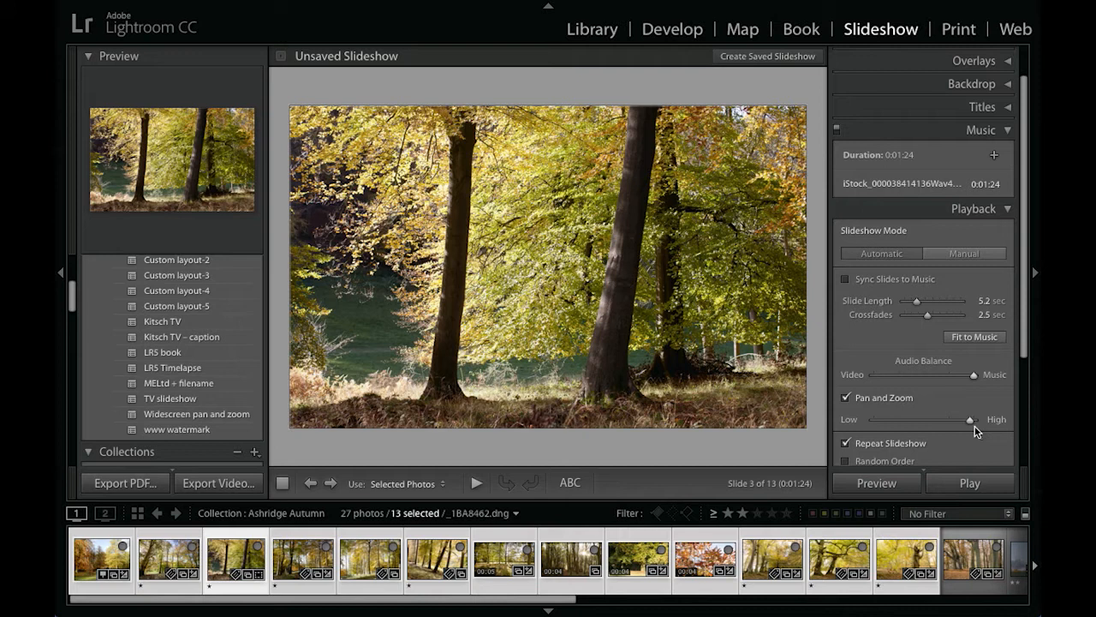
pyautogui.moveTo(973, 419)
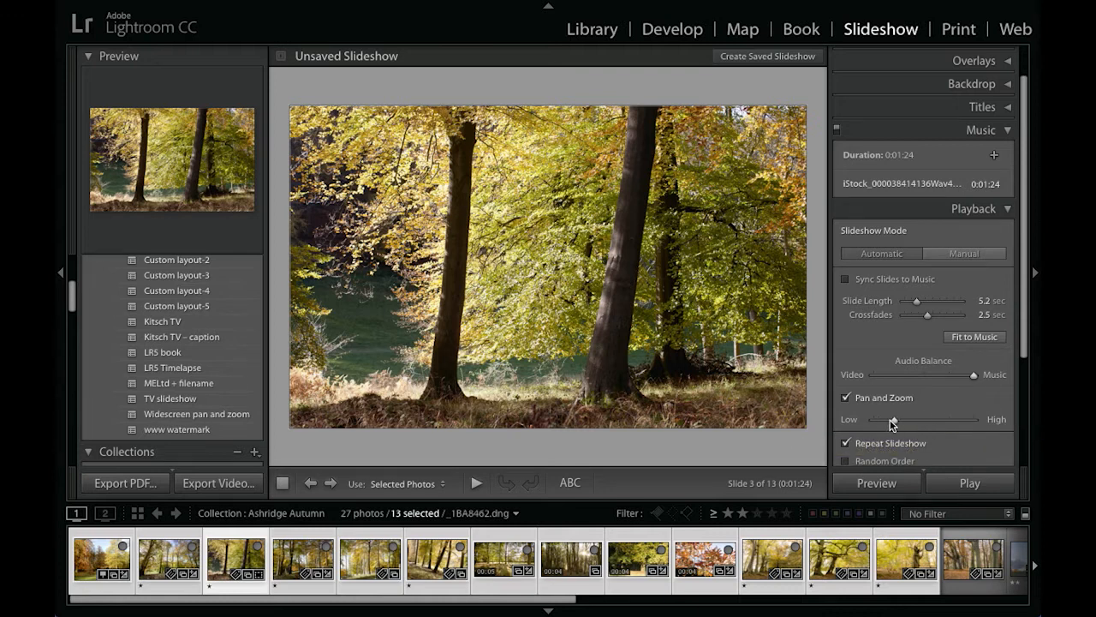
pyautogui.moveTo(893, 419); pyautogui.dragTo(886, 419)
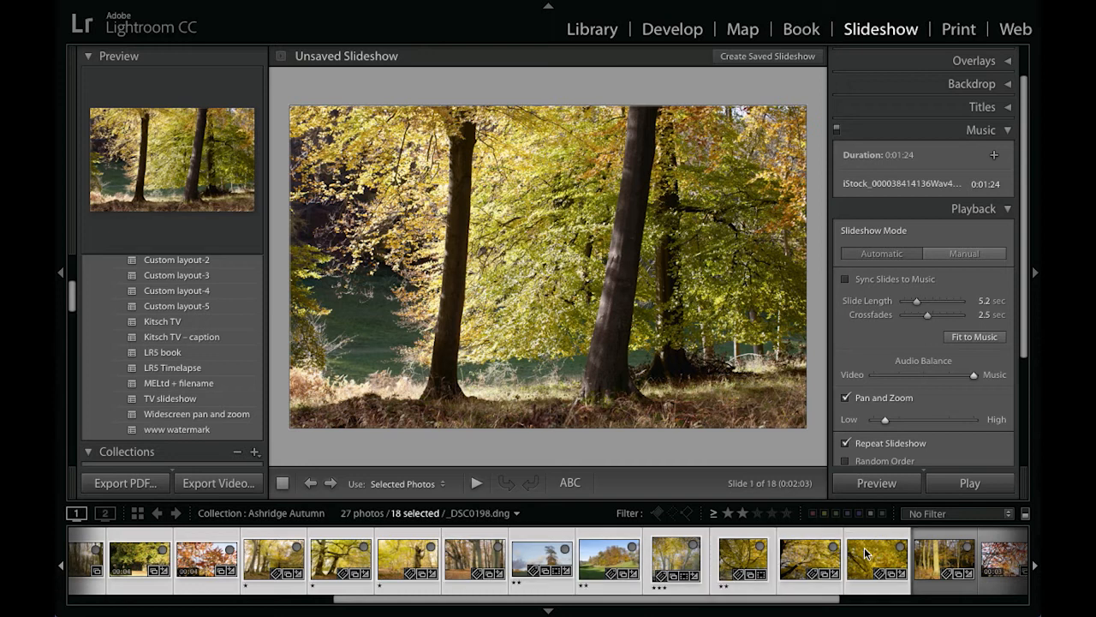
# Step: Fit the 18 slides to the 1:24 music track, shortening each slide to 2.6 seconds
pyautogui.click(973, 336)
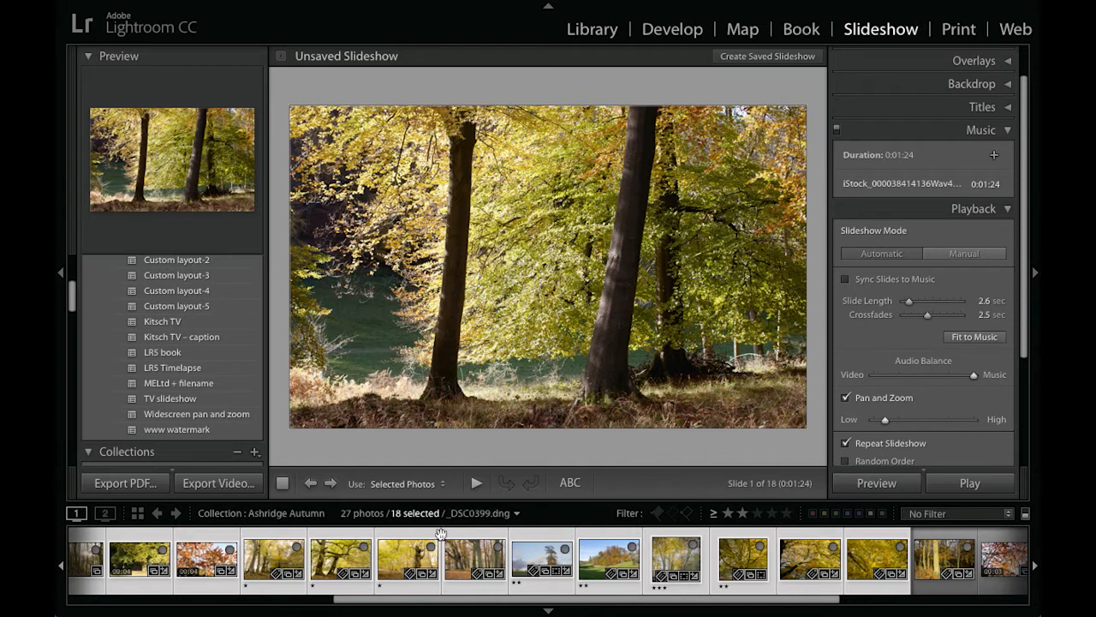
pyautogui.click(273, 561)
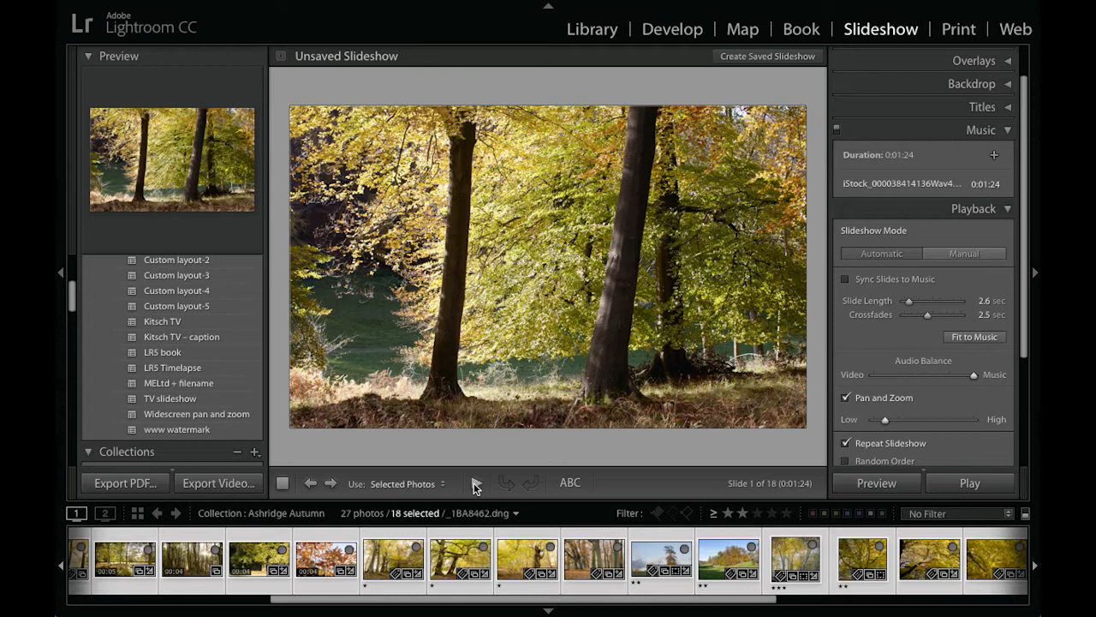
pyautogui.moveTo(485, 477)
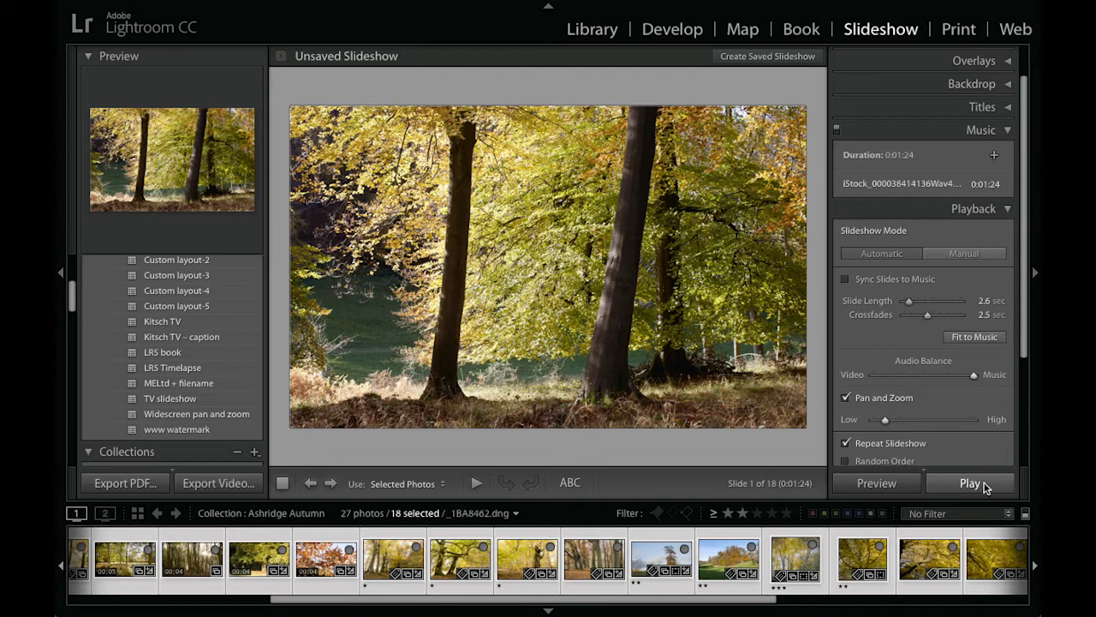
pyautogui.moveTo(948, 400)
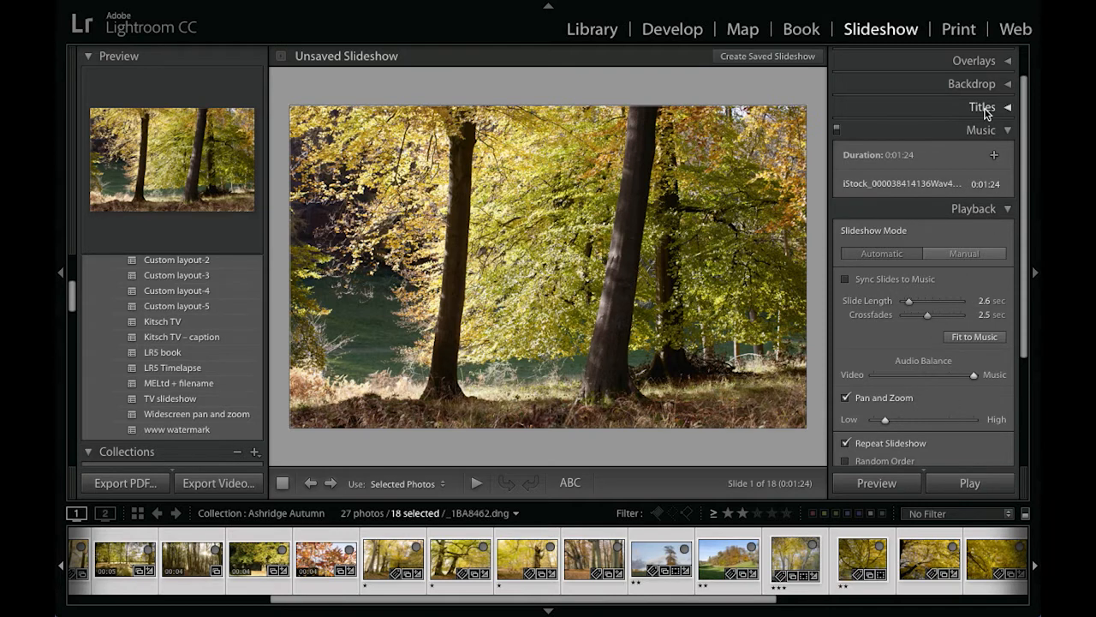
# Step: Expand the Titles panel to reach the intro screen and identity plate settings
pyautogui.click(982, 106)
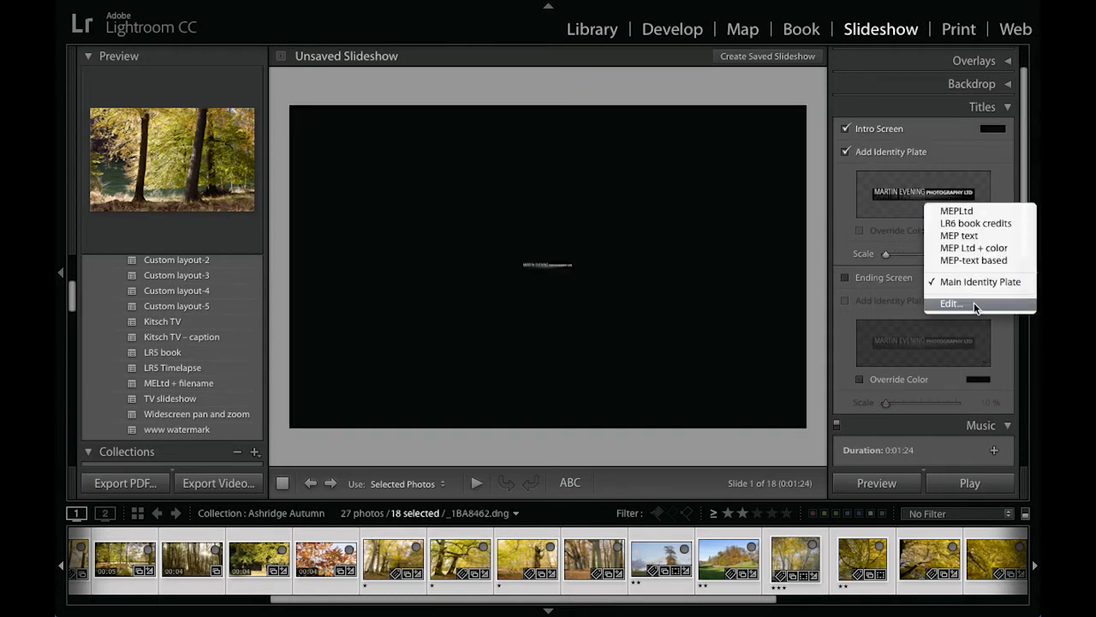
# Step: Create a styled text identity plate reading 'Ashridge Autumn' in Bickley Script LET, size 24
pyautogui.click(951, 303)
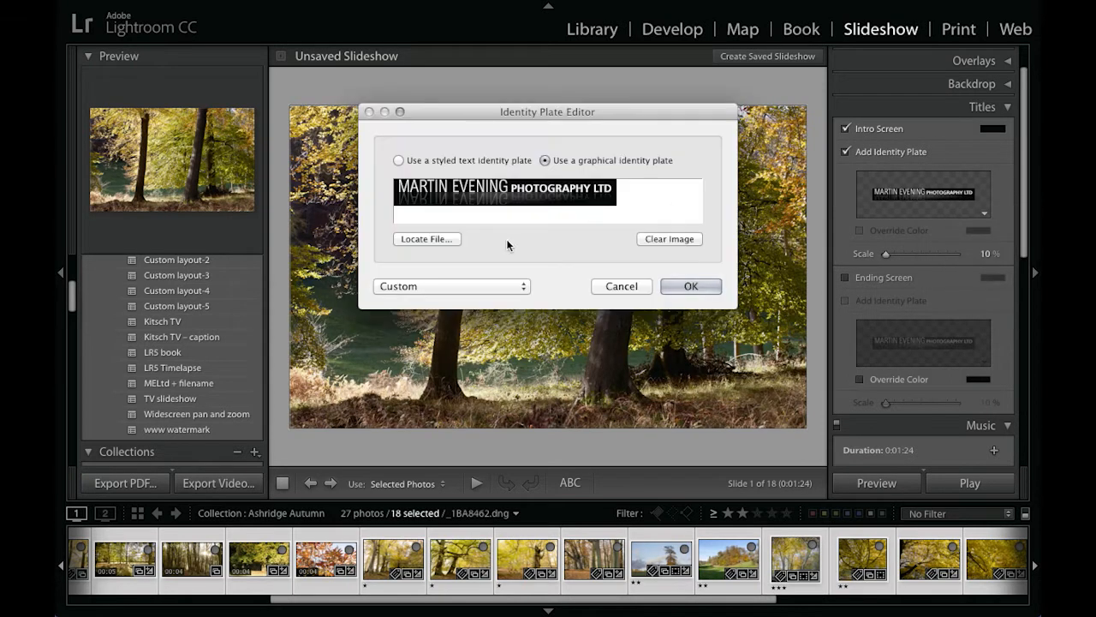
pyautogui.moveTo(462, 287)
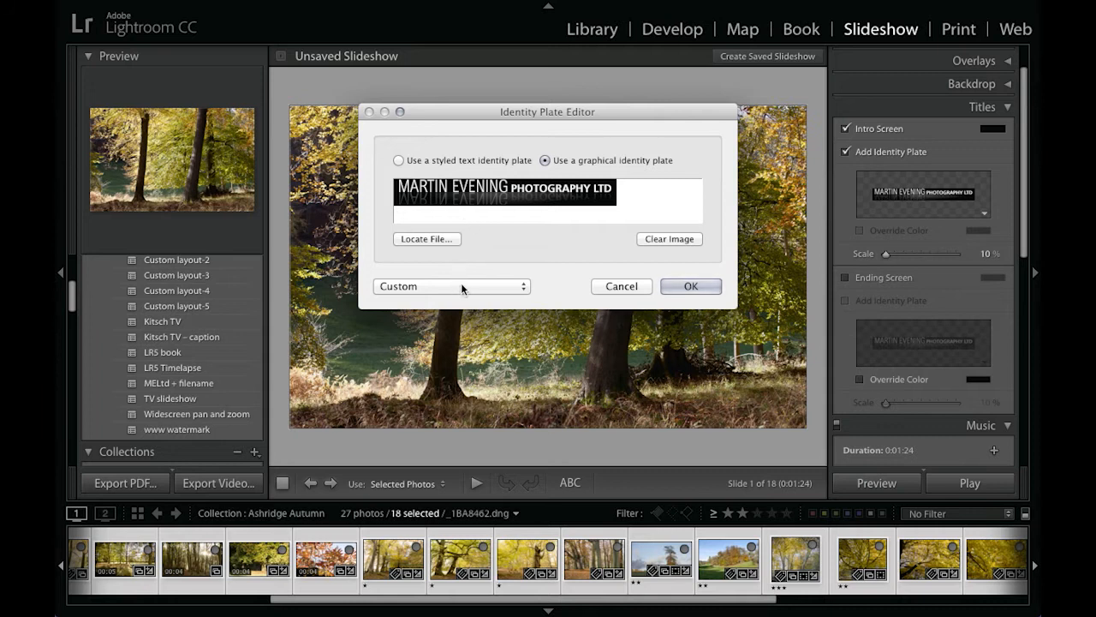
pyautogui.click(398, 160)
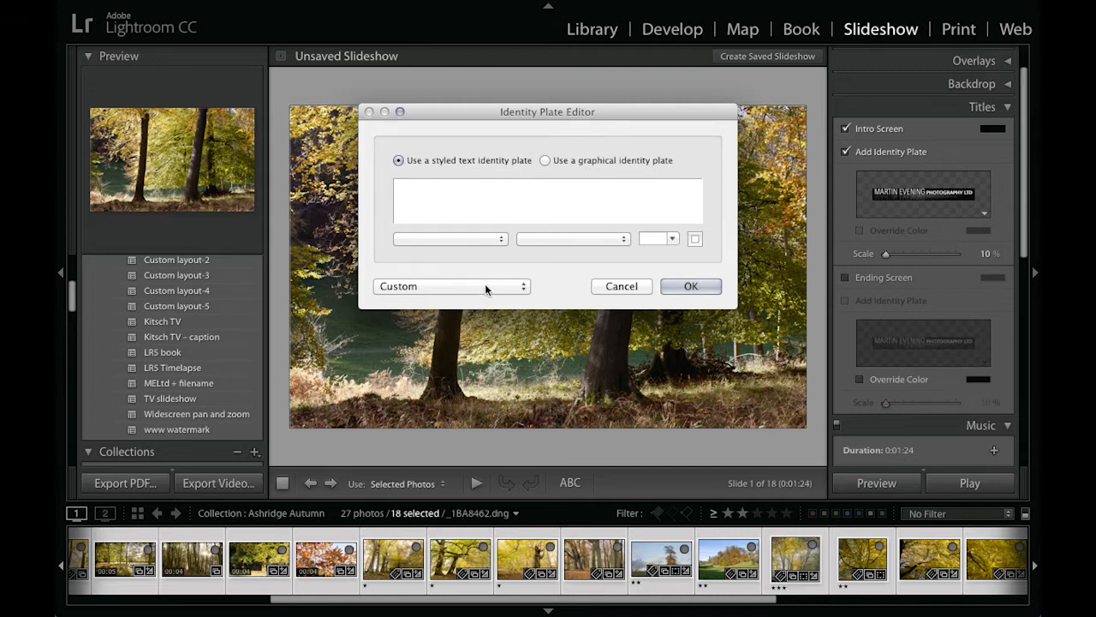
pyautogui.click(450, 239)
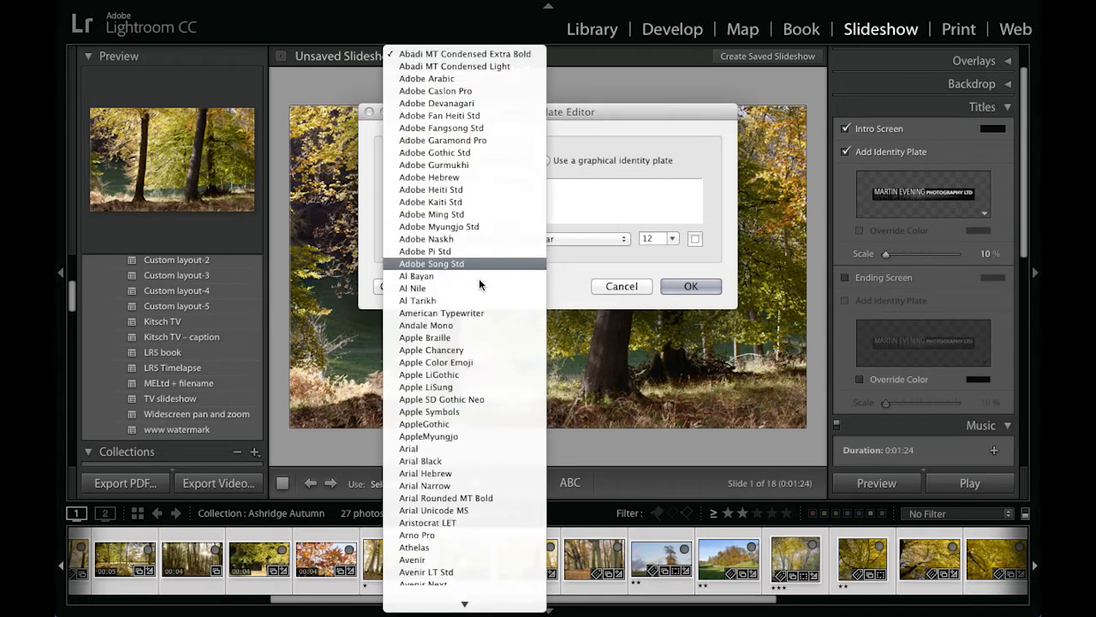
pyautogui.scroll(-3)
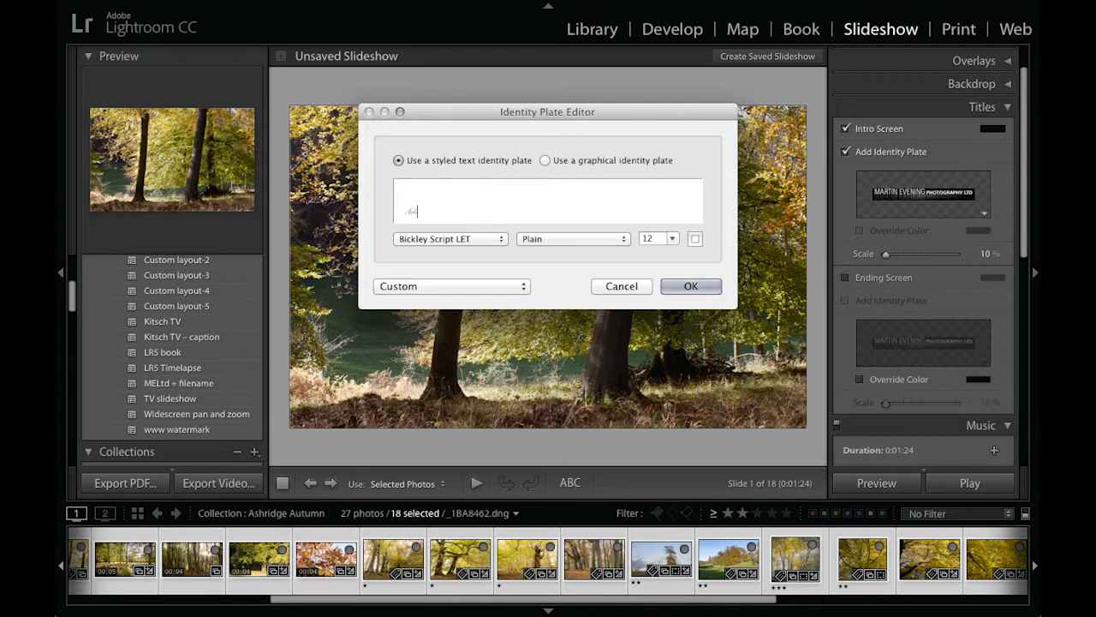
pyautogui.write('Ashridge Autumn')
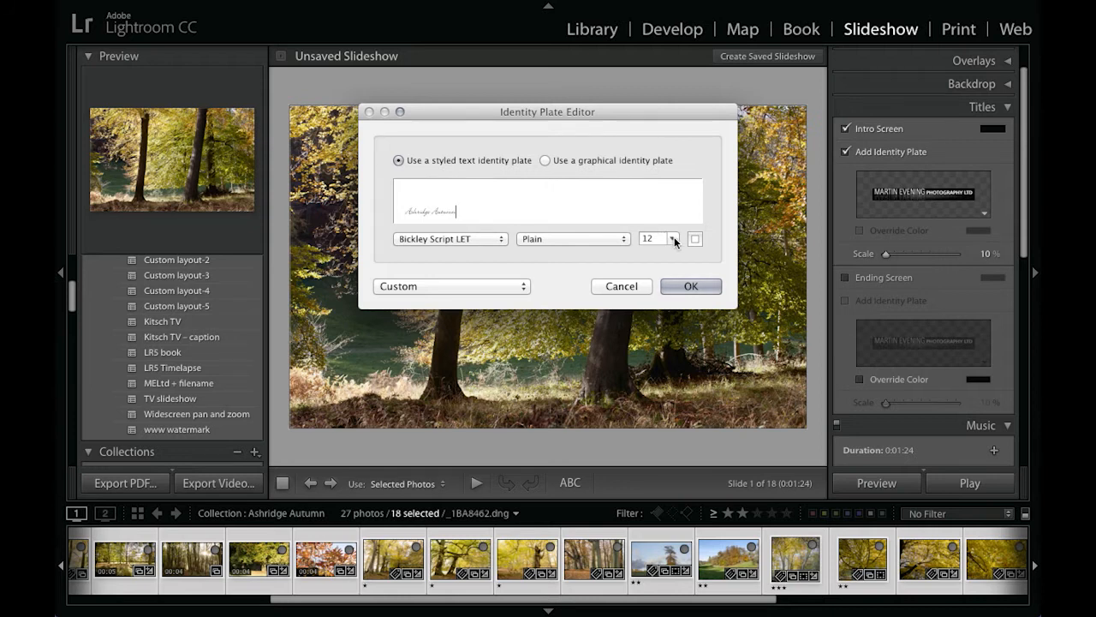
pyautogui.click(673, 235)
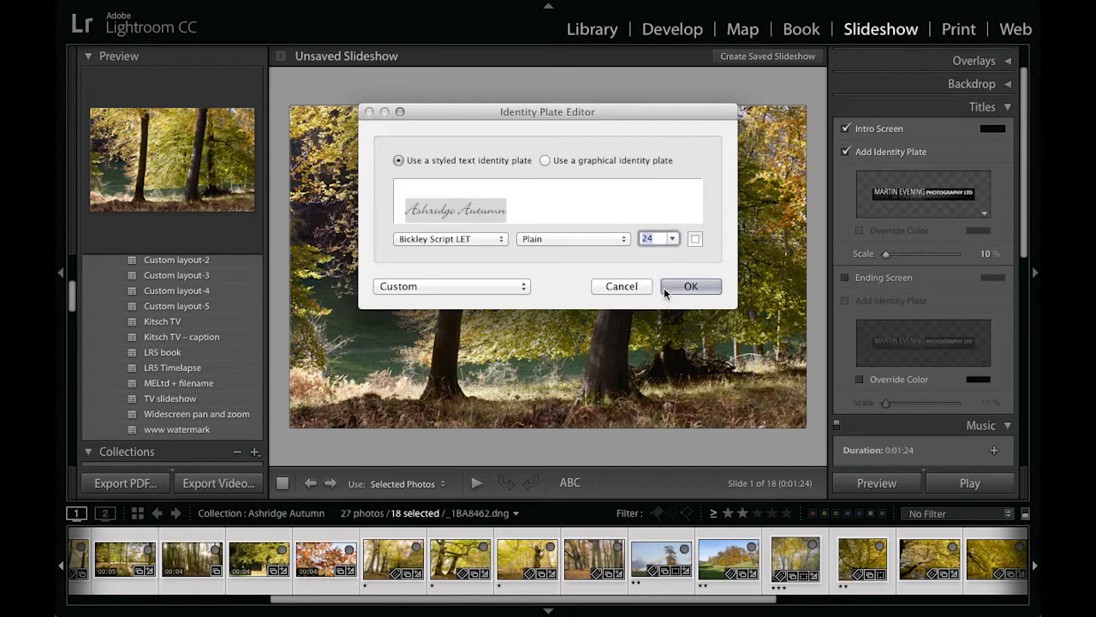
pyautogui.moveTo(701, 294)
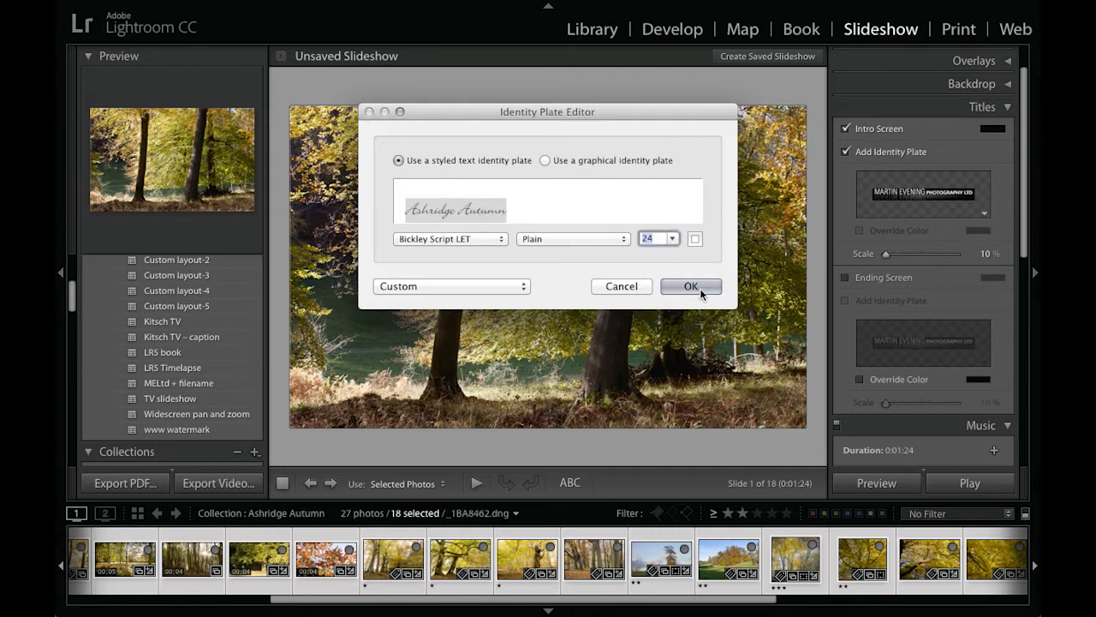
pyautogui.click(691, 286)
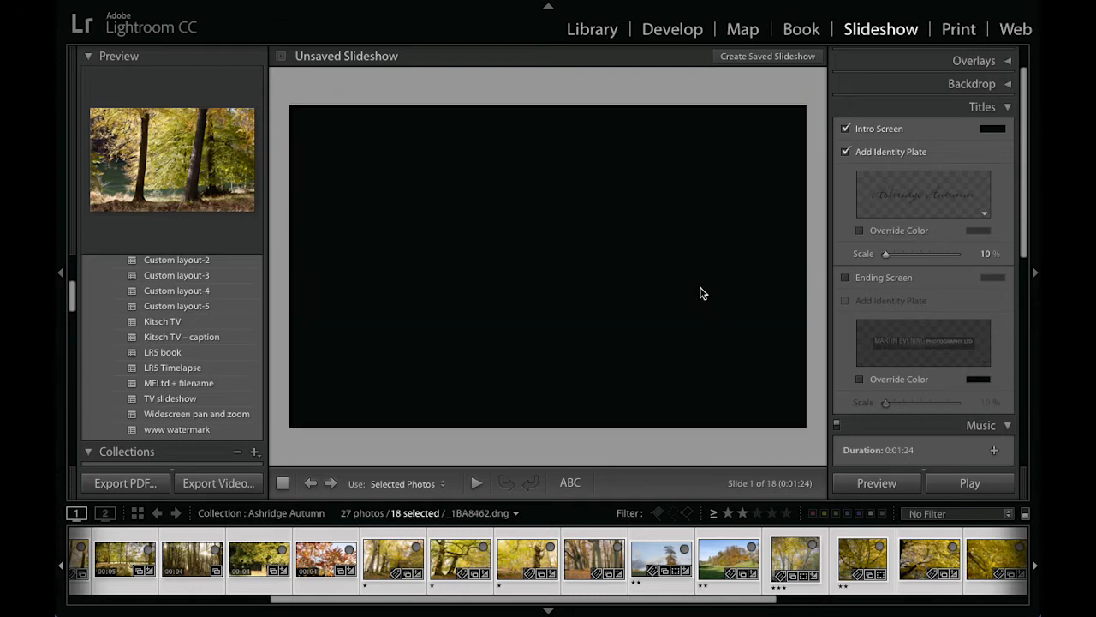
# Step: Override the intro title colour to gold and scale the title up to 57%
pyautogui.click(860, 230)
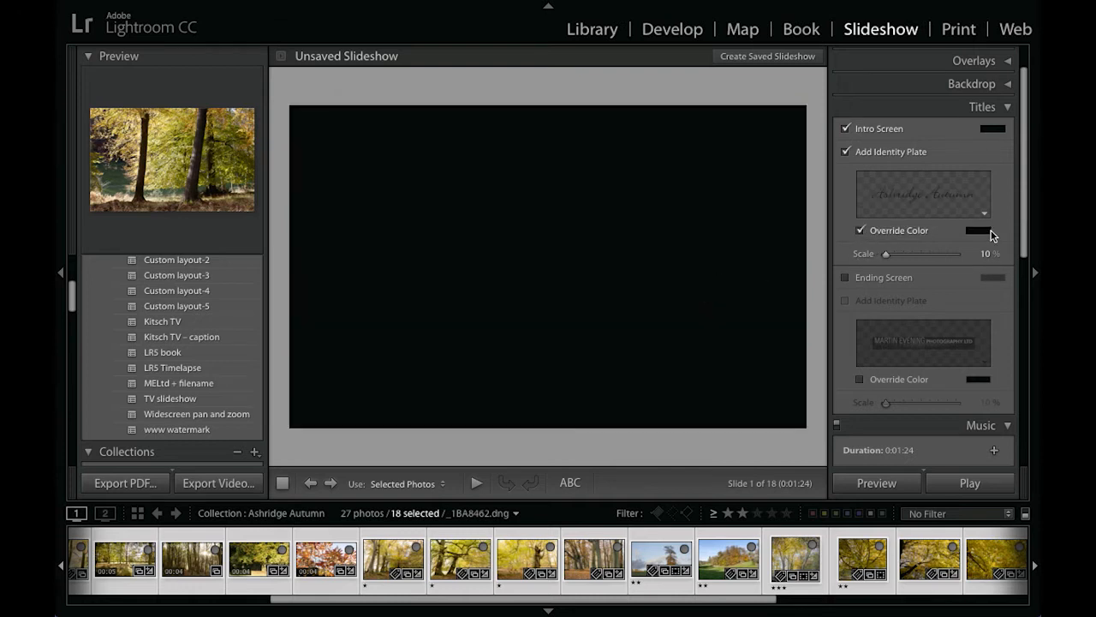
pyautogui.click(978, 229)
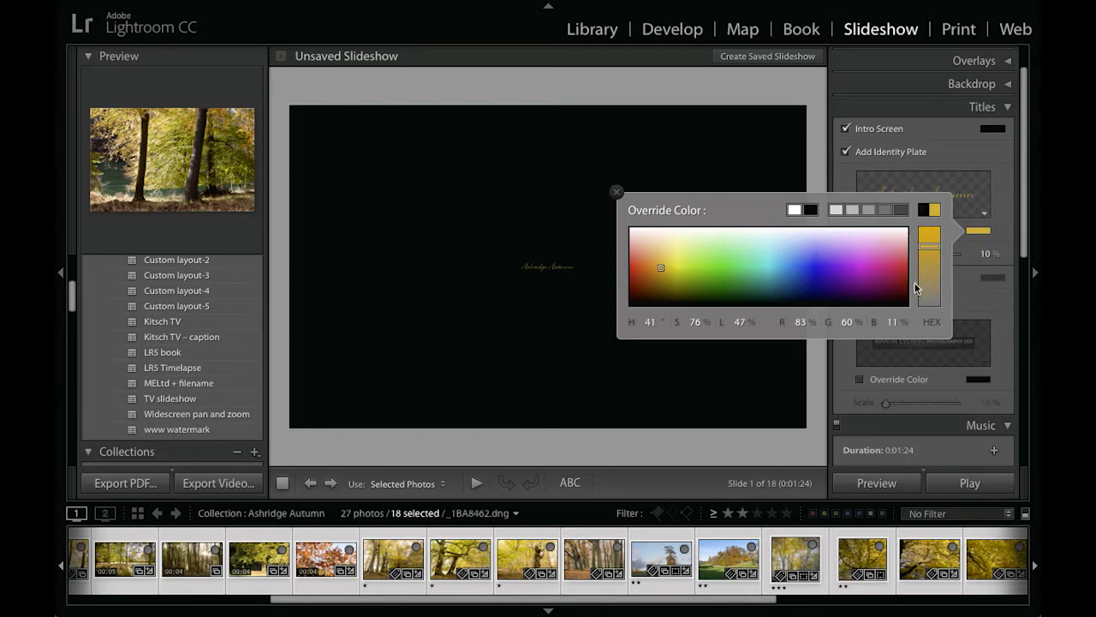
pyautogui.click(616, 191)
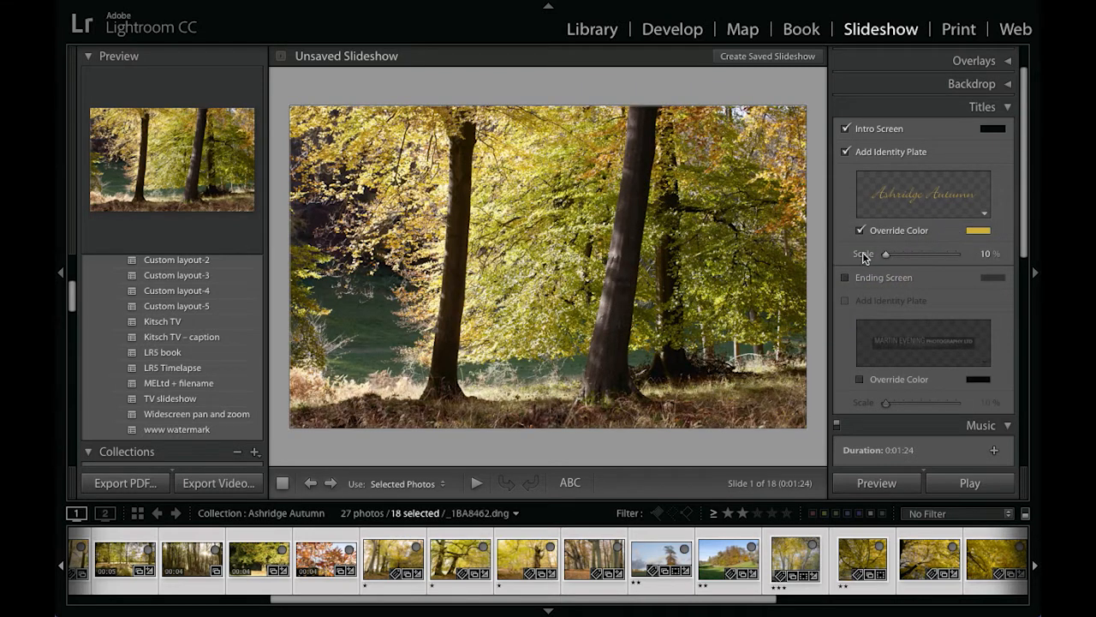
pyautogui.moveTo(884, 253); pyautogui.dragTo(922, 254)
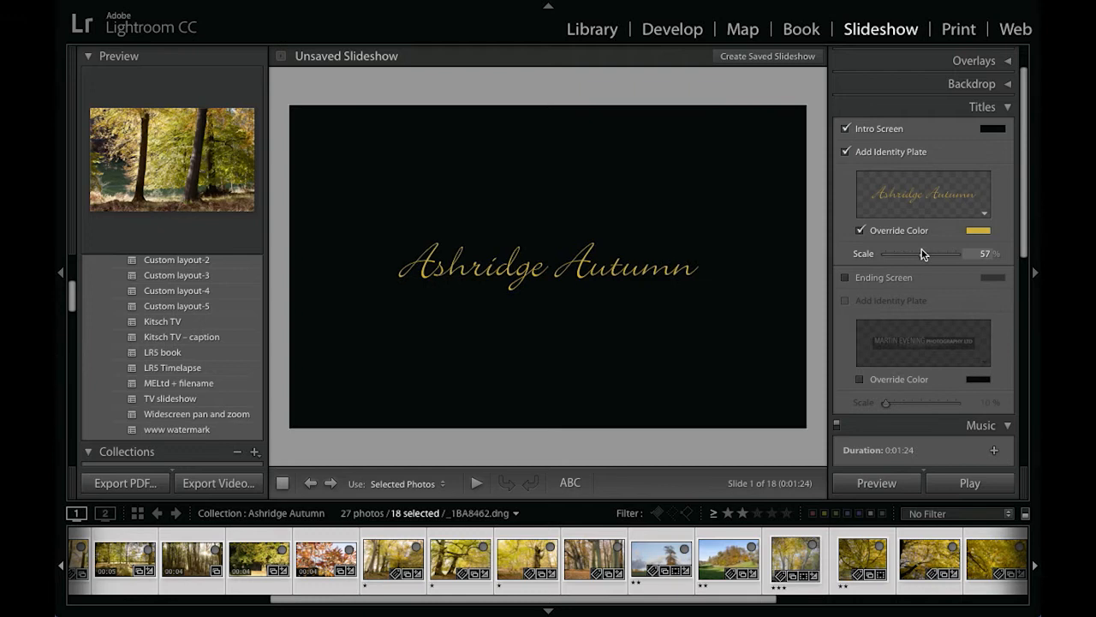
pyautogui.moveTo(924, 258)
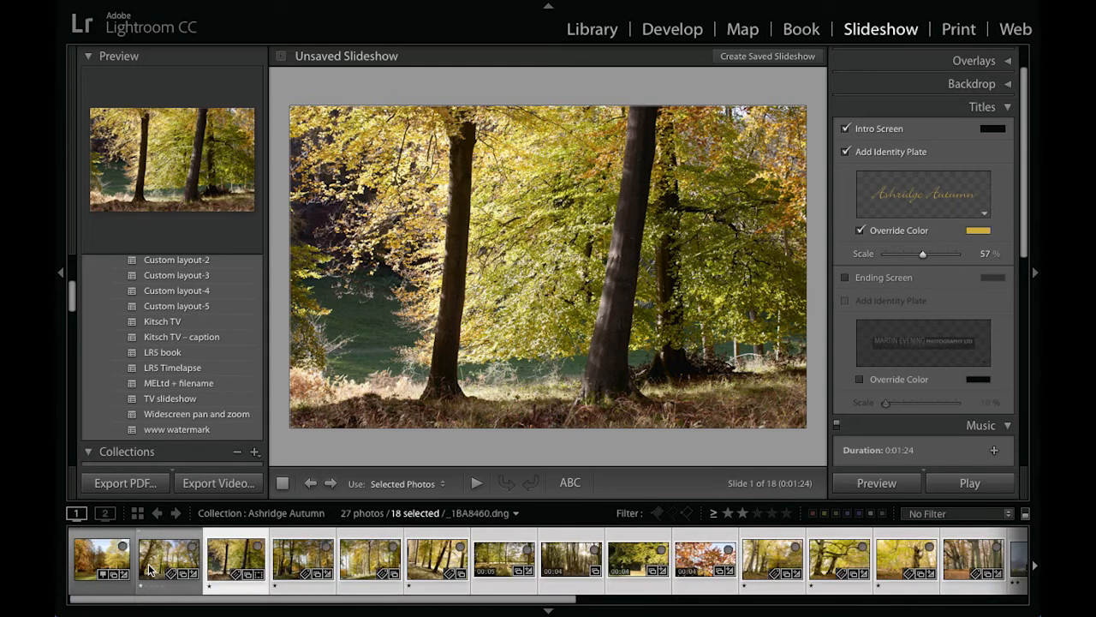
# Step: Select 20 filmstrip photos for a 1:34 show and preview it past the gold intro title
pyautogui.click(100, 561)
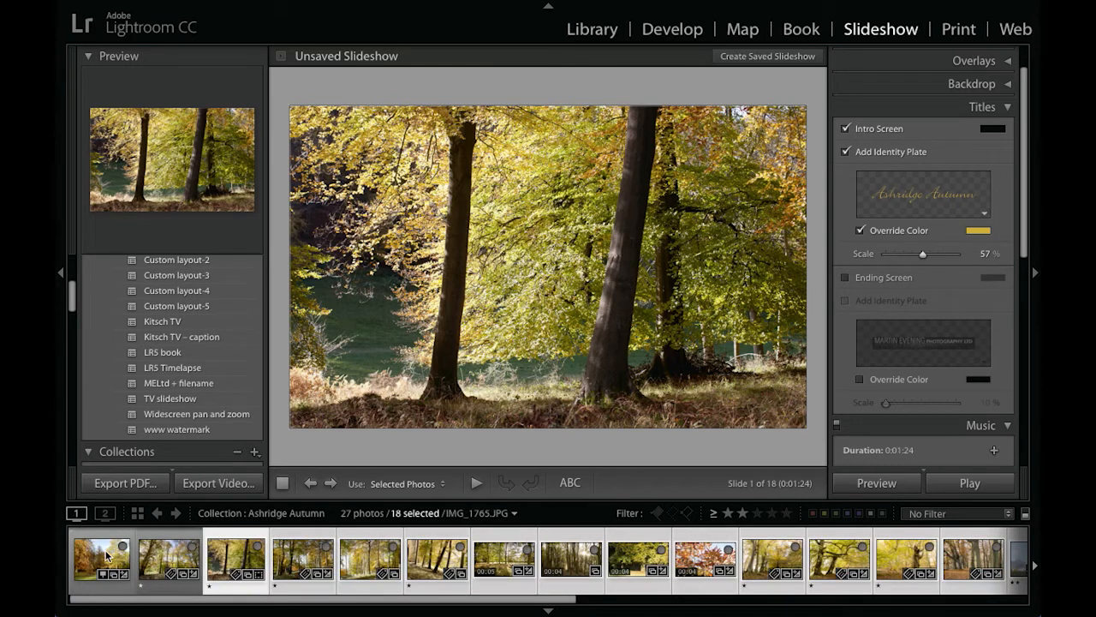
pyautogui.click(101, 561)
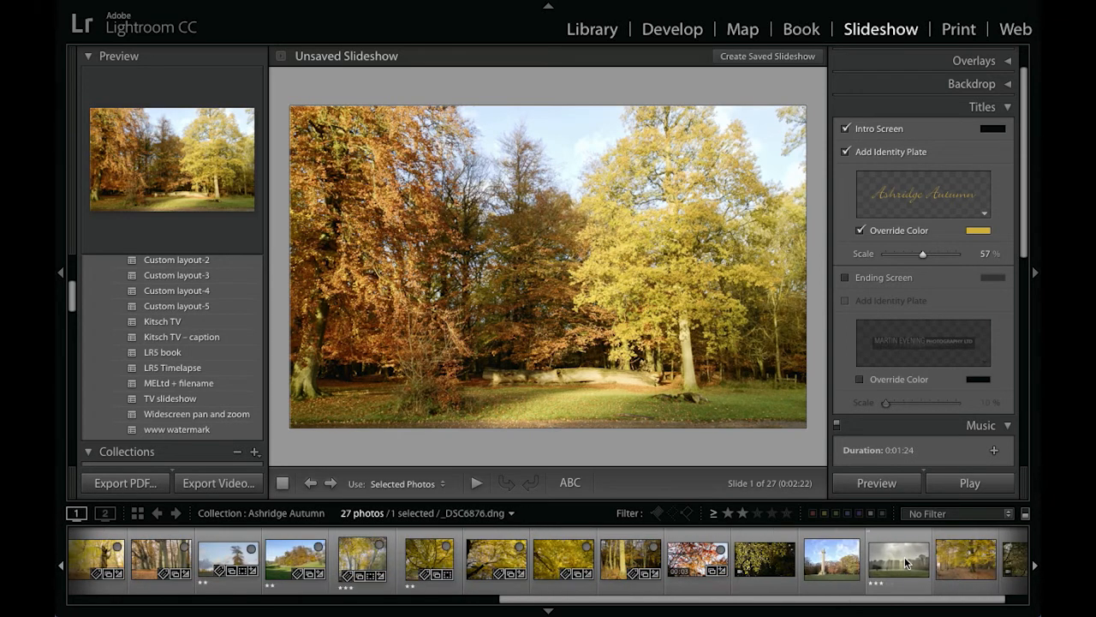
pyautogui.hscroll(3)
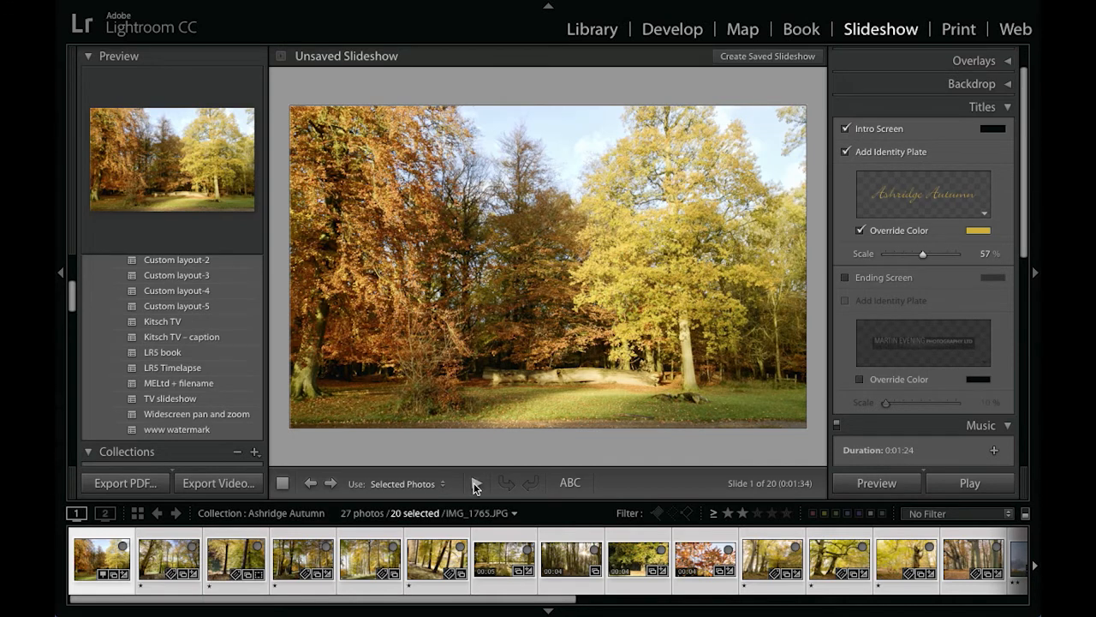
pyautogui.click(476, 483)
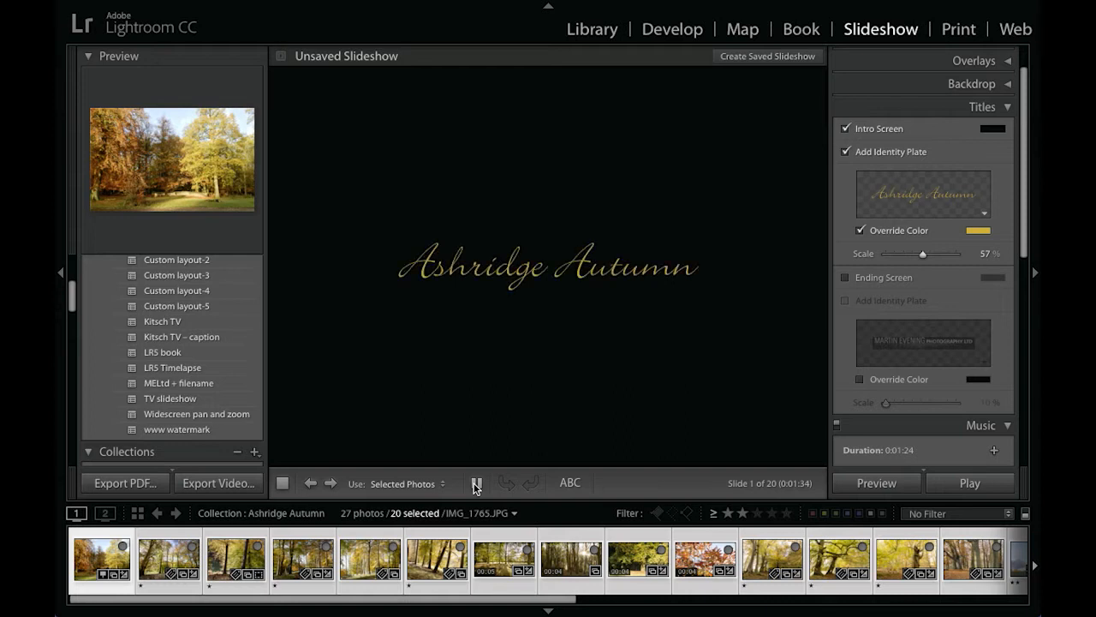
pyautogui.click(475, 482)
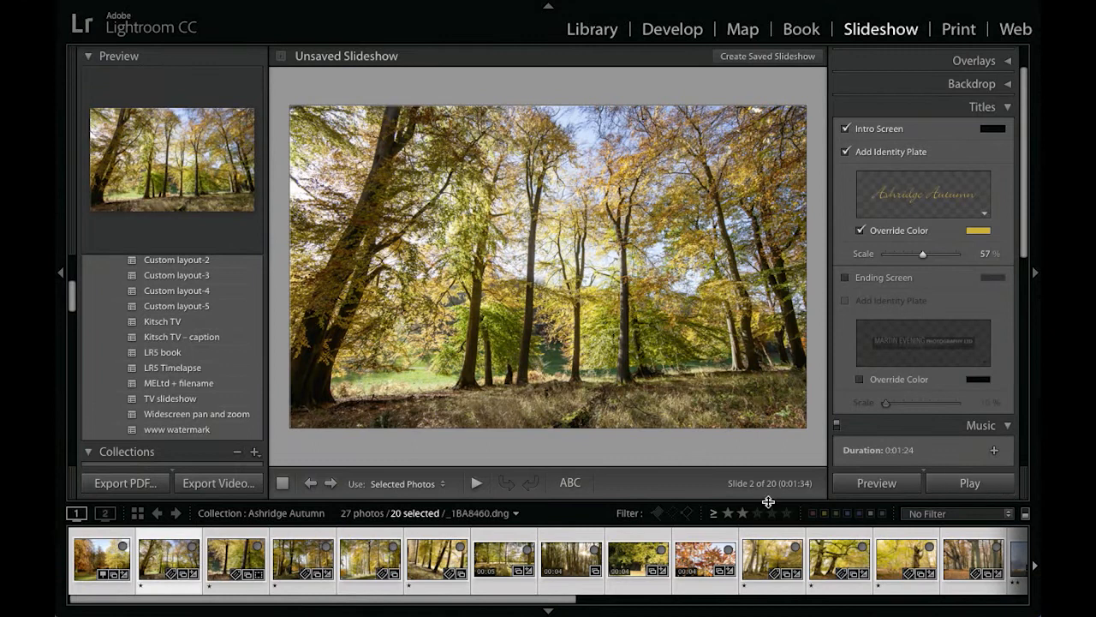
pyautogui.click(101, 561)
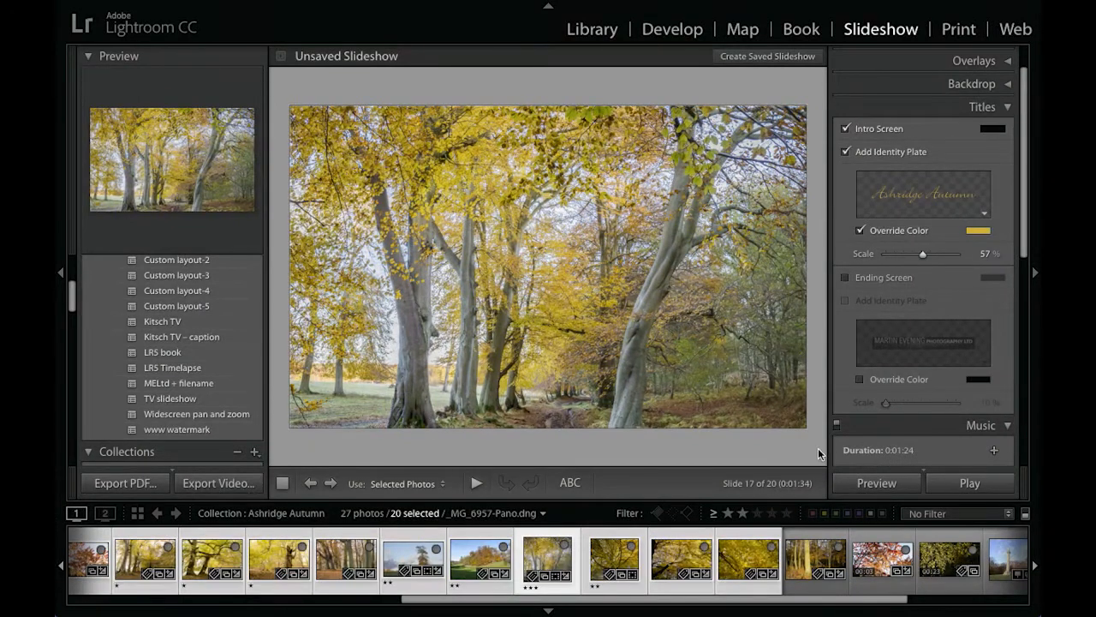
pyautogui.moveTo(995, 465)
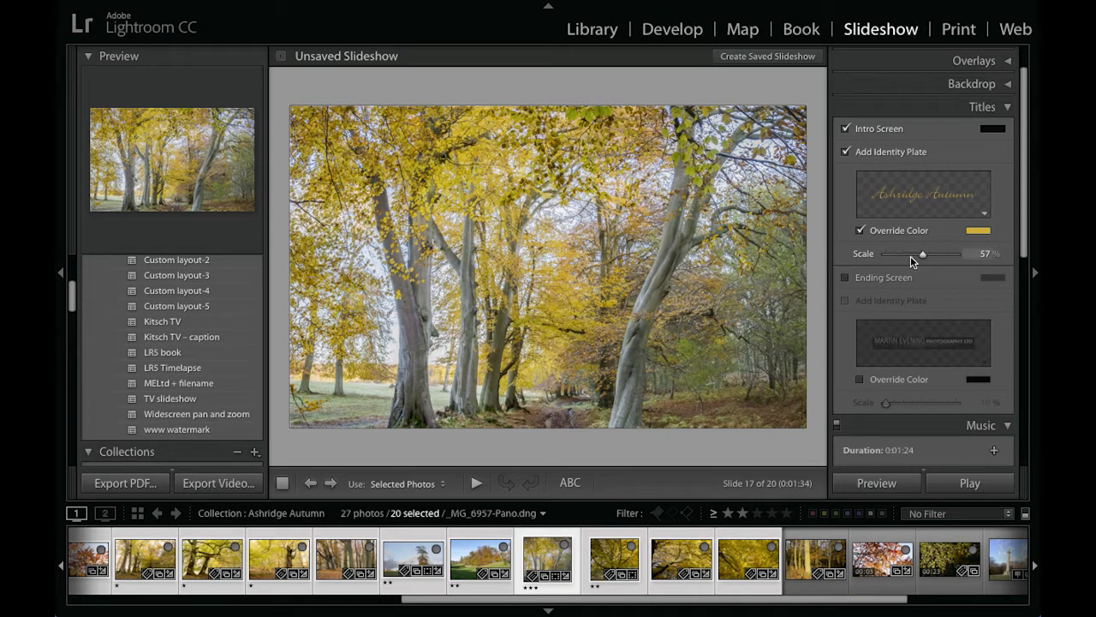
# Step: Scroll the right-hand panel down to show the Music and Playback panels
pyautogui.scroll(-3)
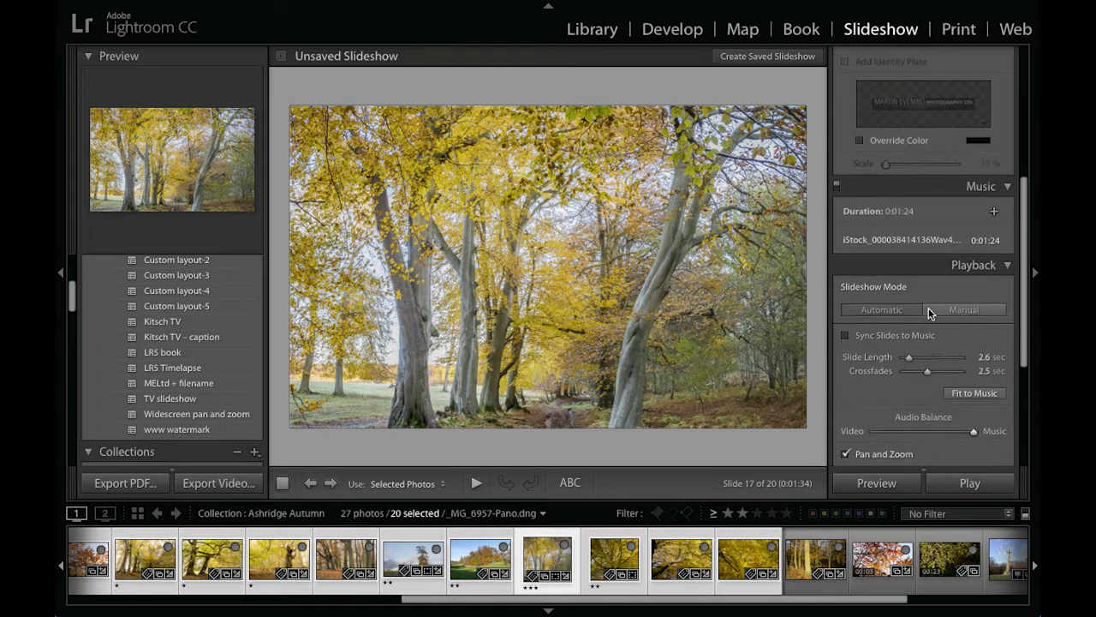
pyautogui.scroll(-3)
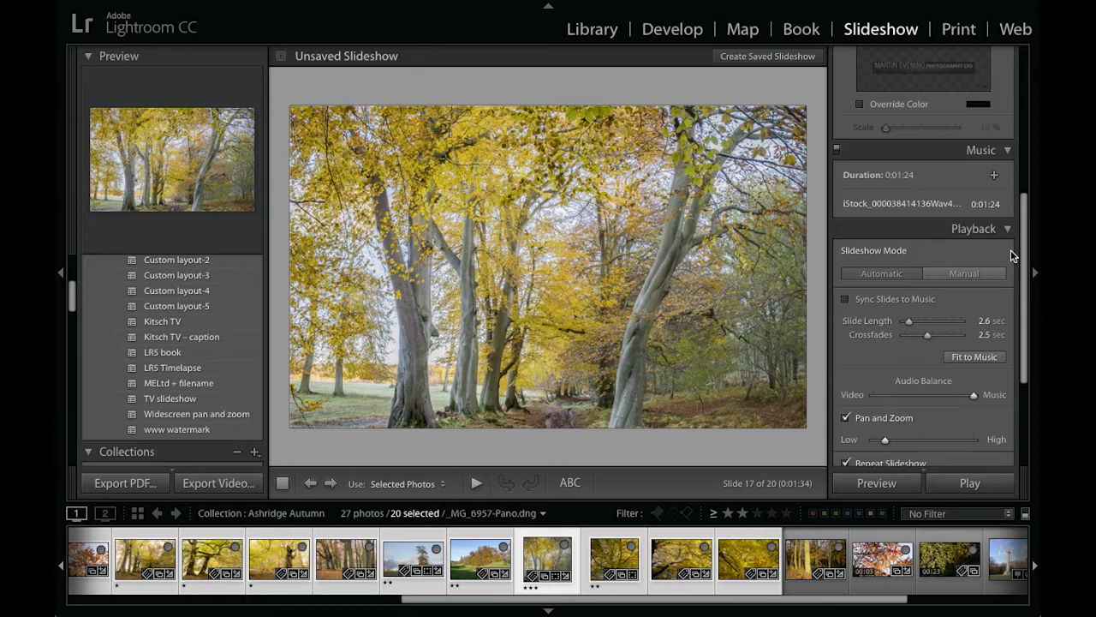
pyautogui.moveTo(938, 423)
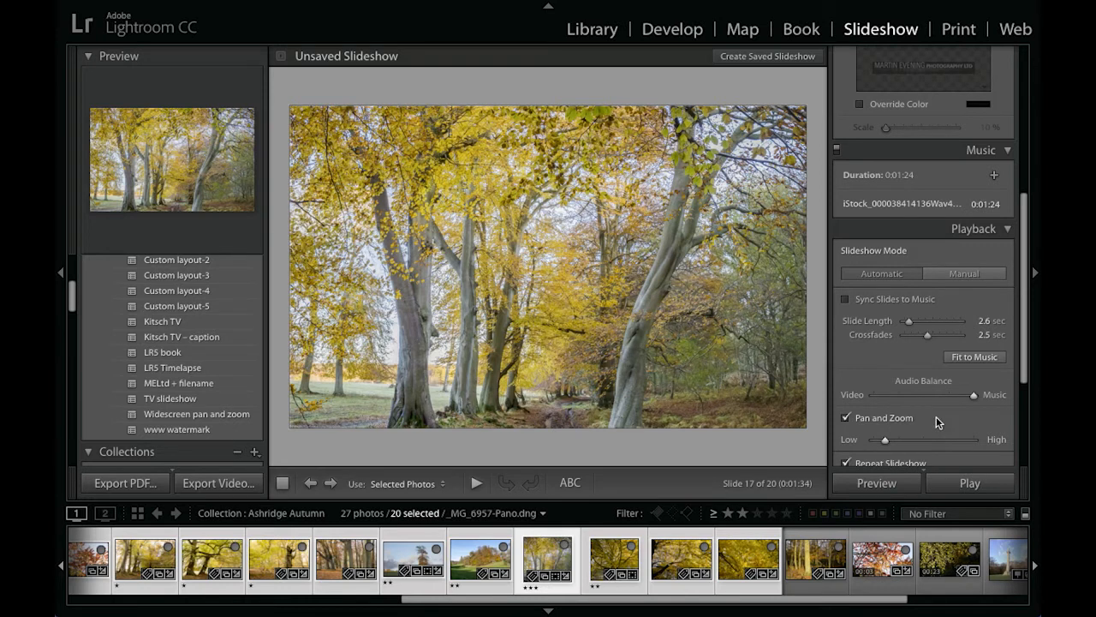